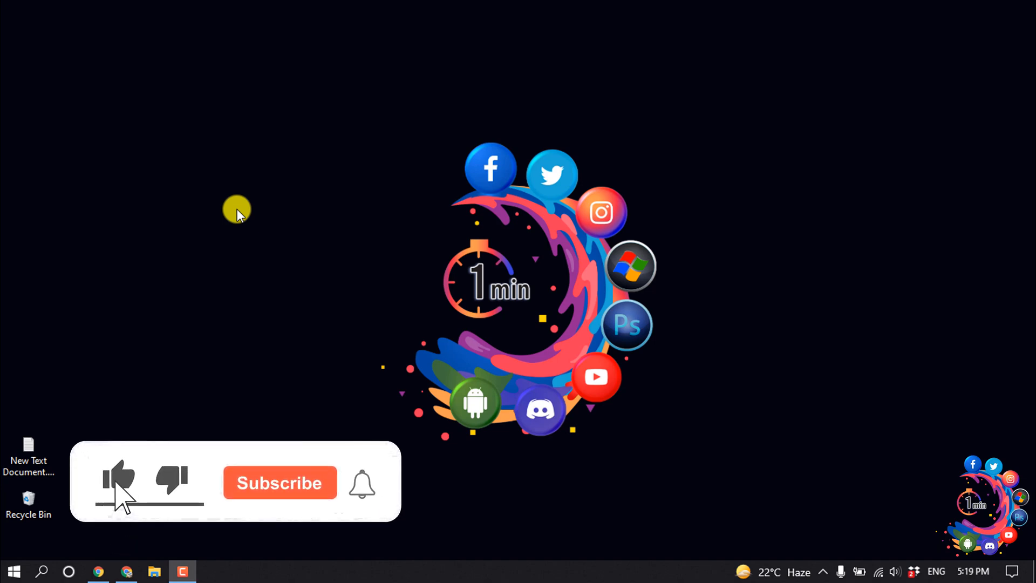
Reveal the Testimonials submenu in the admin sidebar
{"action": "left_click", "coordinate": [278, 483]}
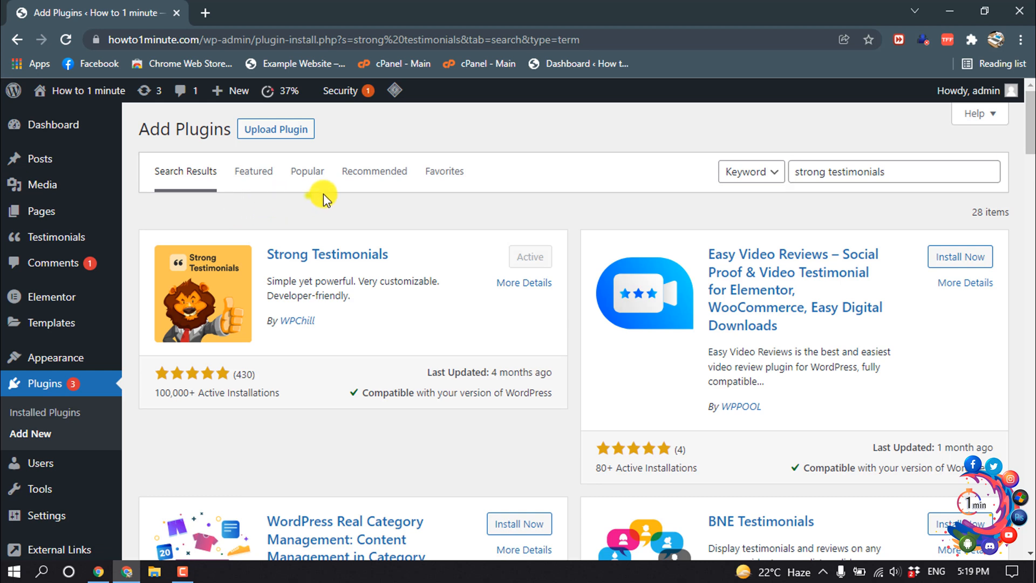
{"action": "mouse_move", "coordinate": [367, 258]}
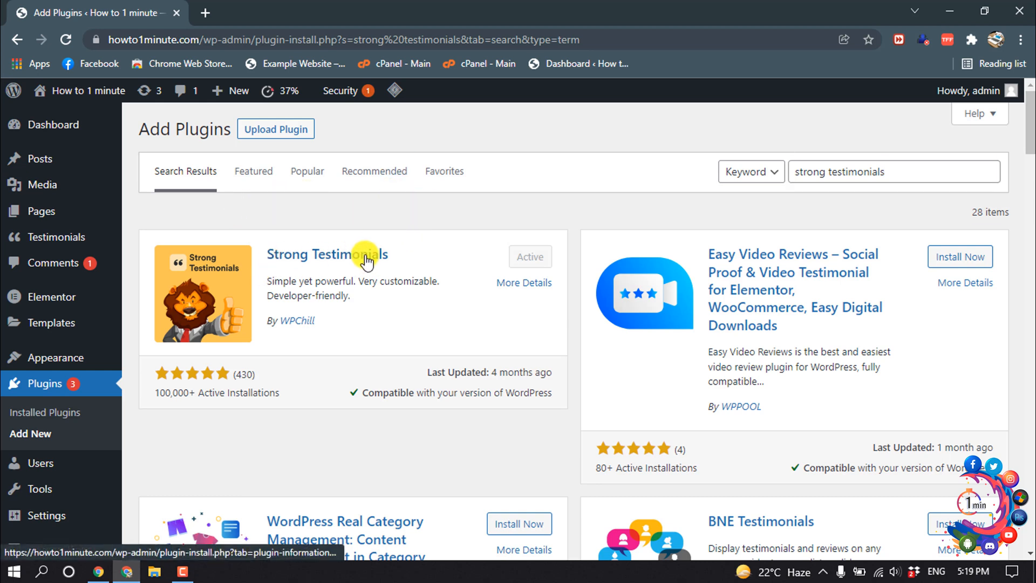
{"action": "mouse_move", "coordinate": [363, 285]}
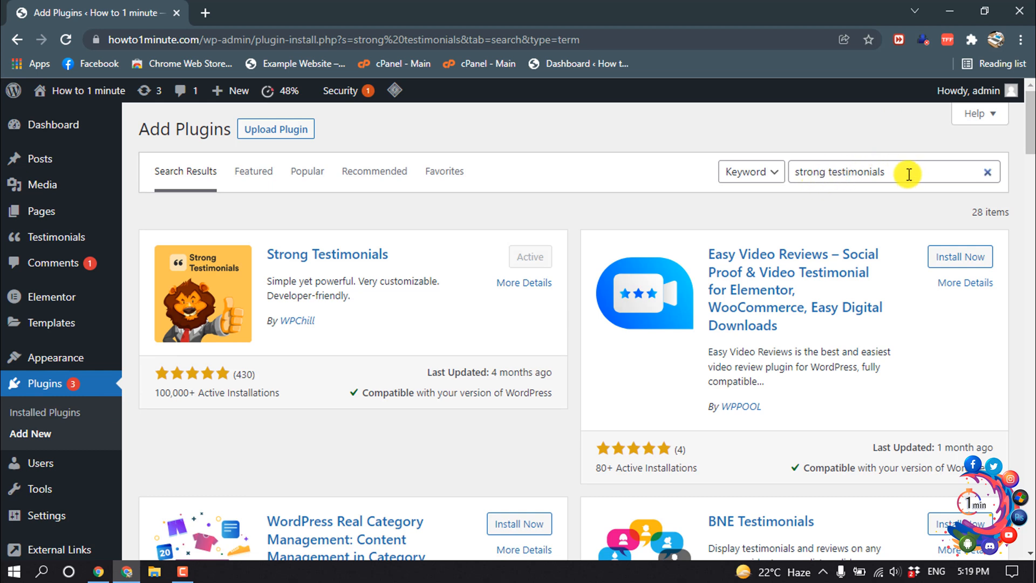
{"action": "mouse_move", "coordinate": [370, 268]}
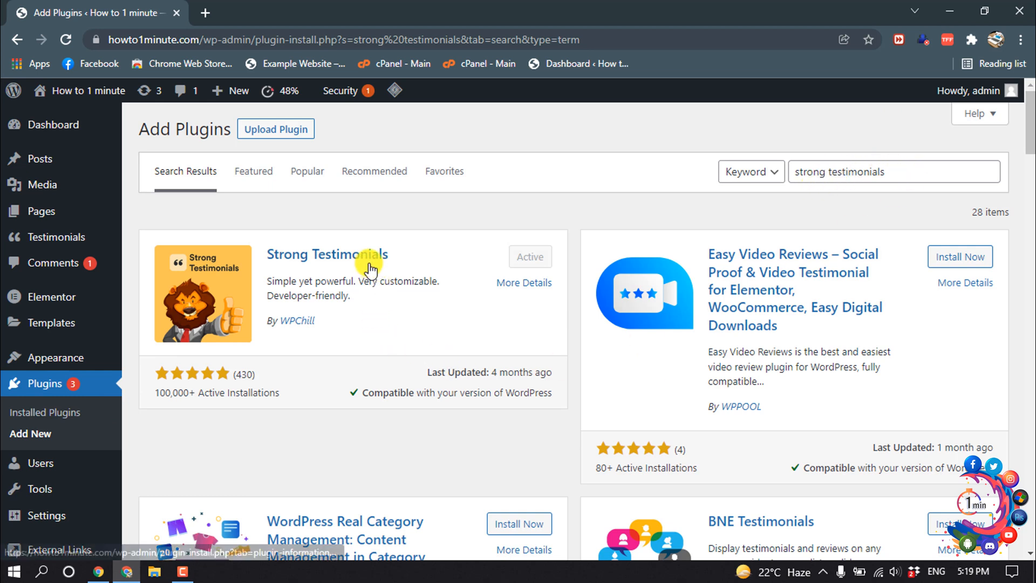
{"action": "mouse_move", "coordinate": [529, 270]}
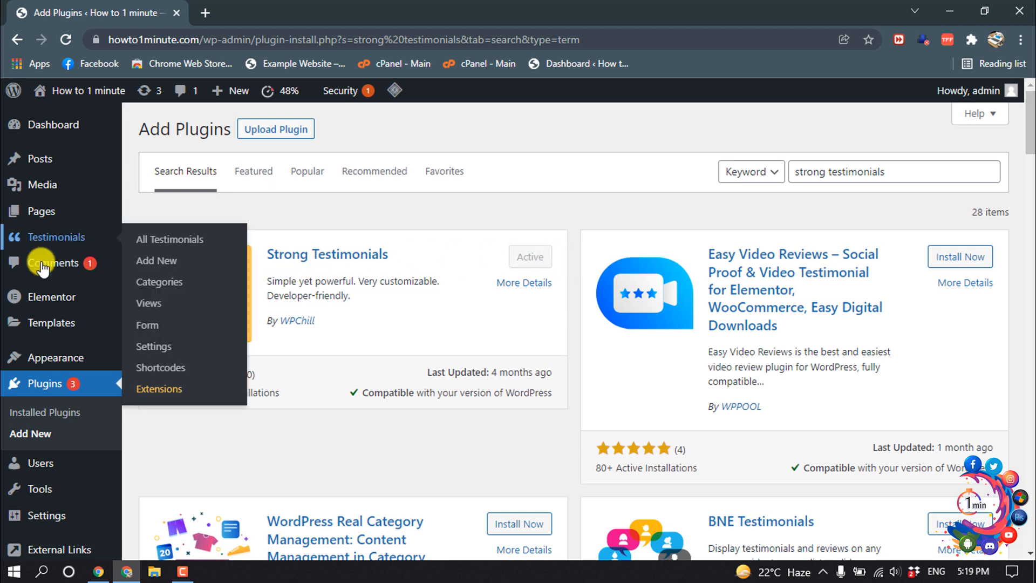
{"action": "mouse_move", "coordinate": [47, 236]}
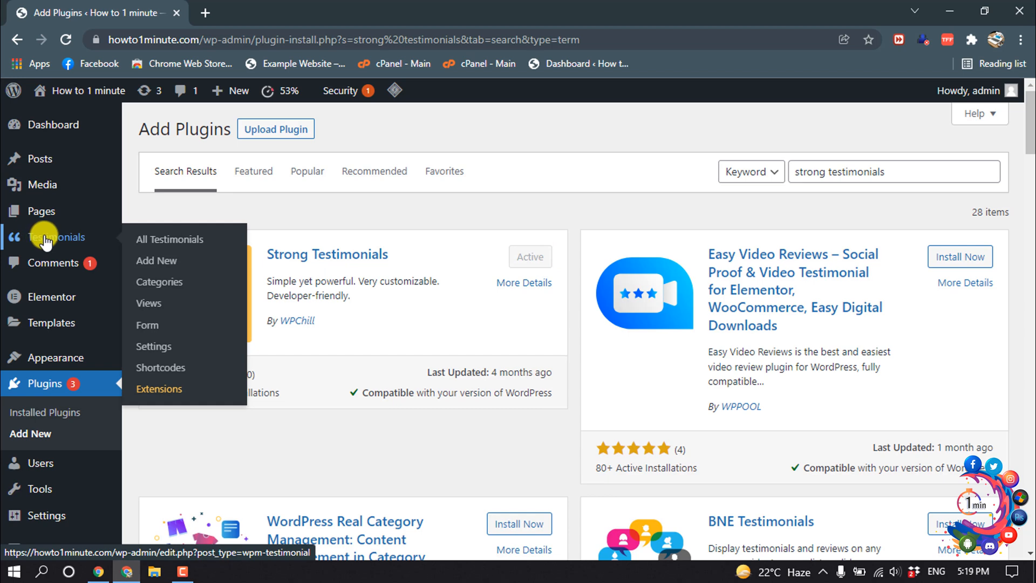
Start a new testimonial and begin entering its title
{"action": "left_click", "coordinate": [156, 260]}
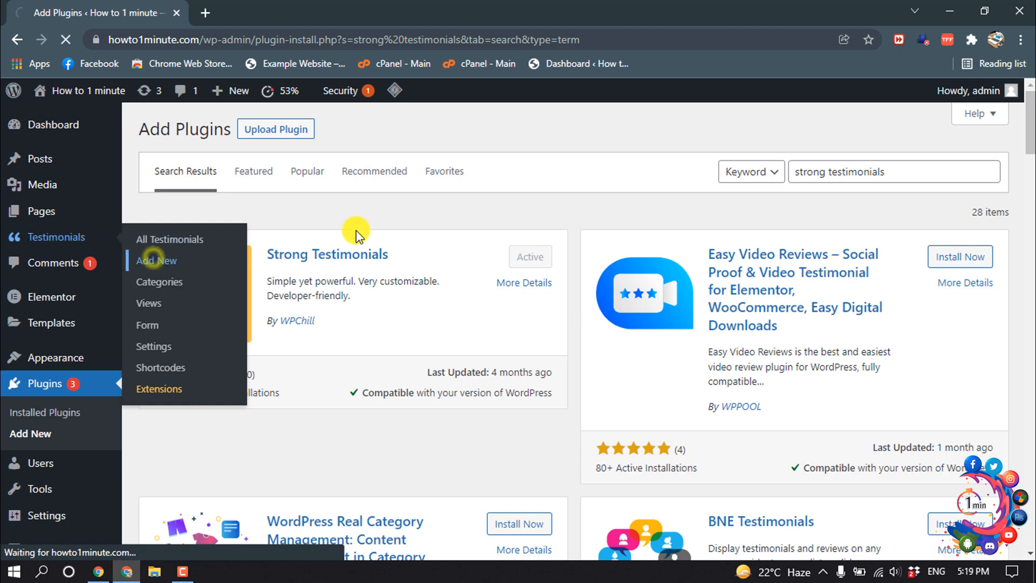
{"action": "left_click", "coordinate": [157, 260]}
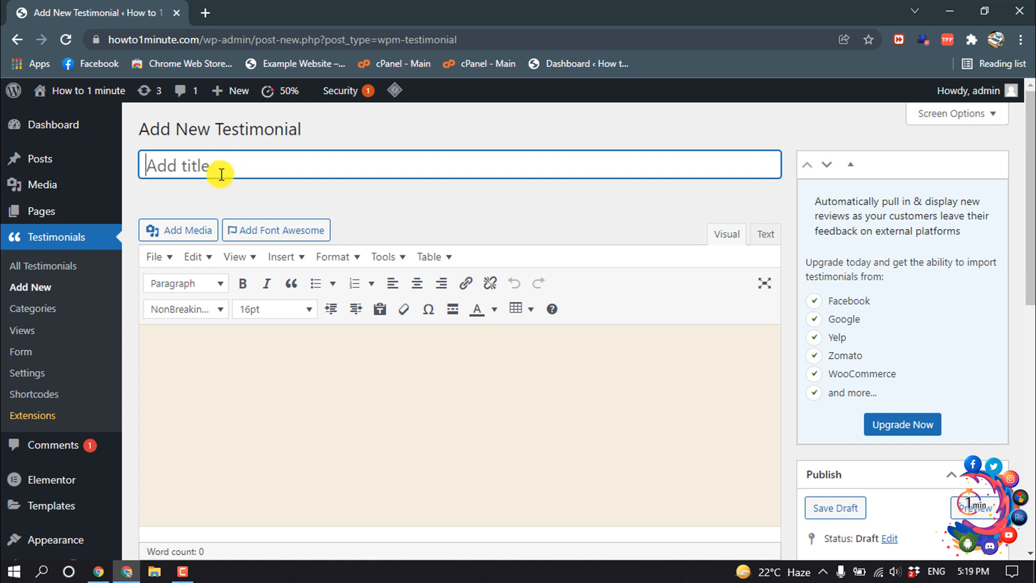
{"action": "type", "text": "o"}
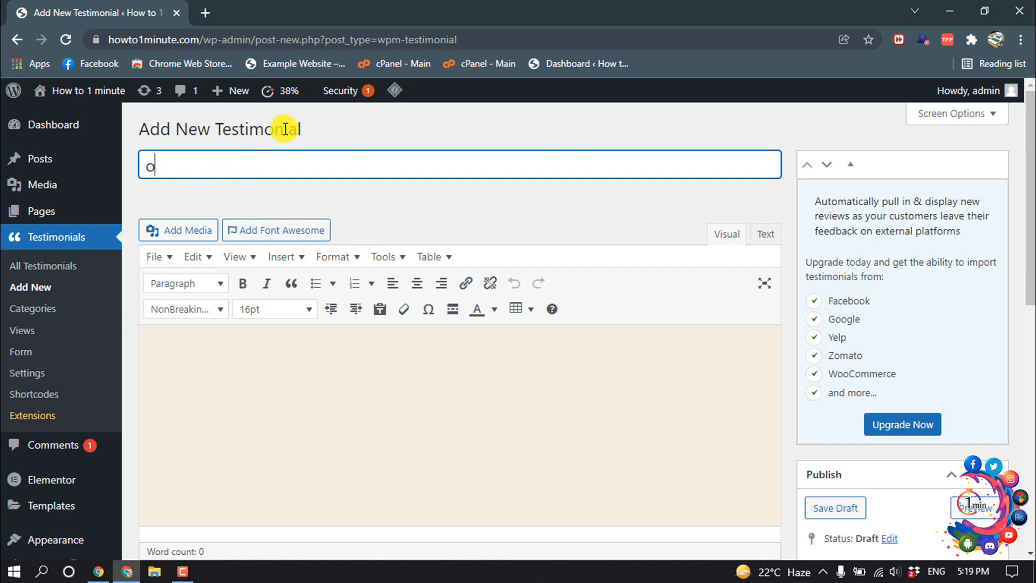
Finish the title 'John M.' and paste the placeholder paragraph into the body text
{"action": "type", "text": "John"}
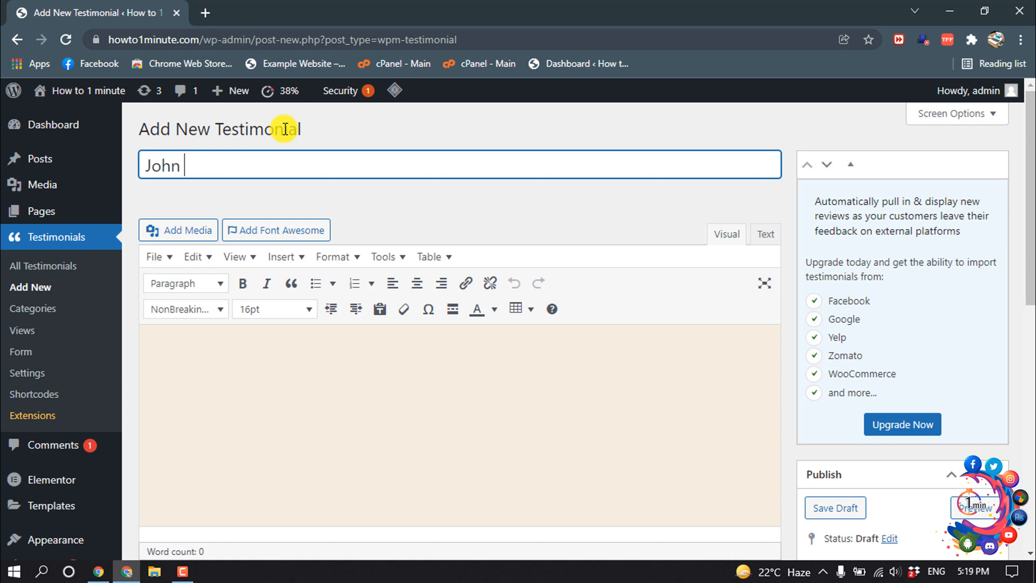
{"action": "type", "text": "M."}
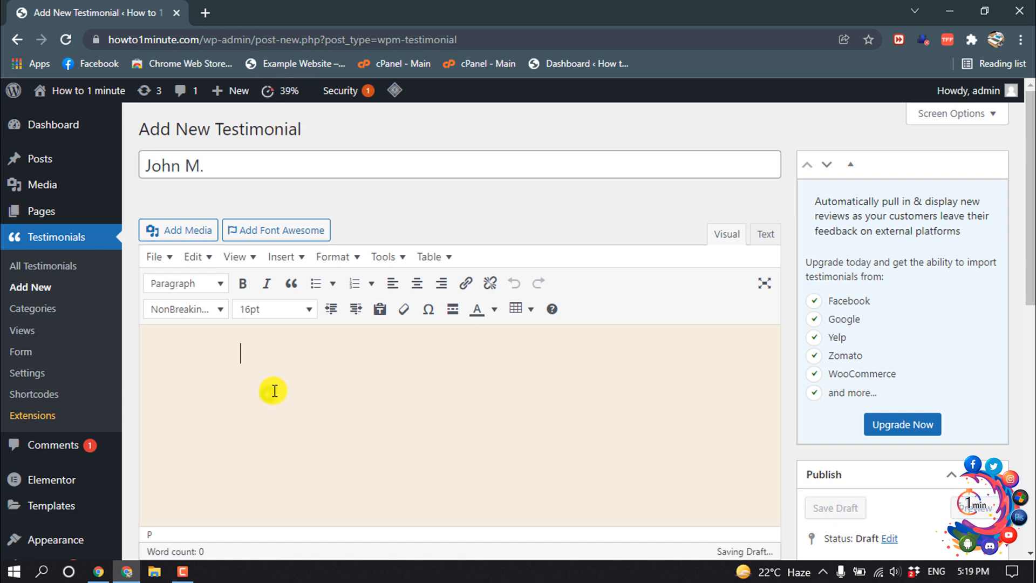
{"action": "scroll", "scroll_direction": "down", "scroll_amount": 3}
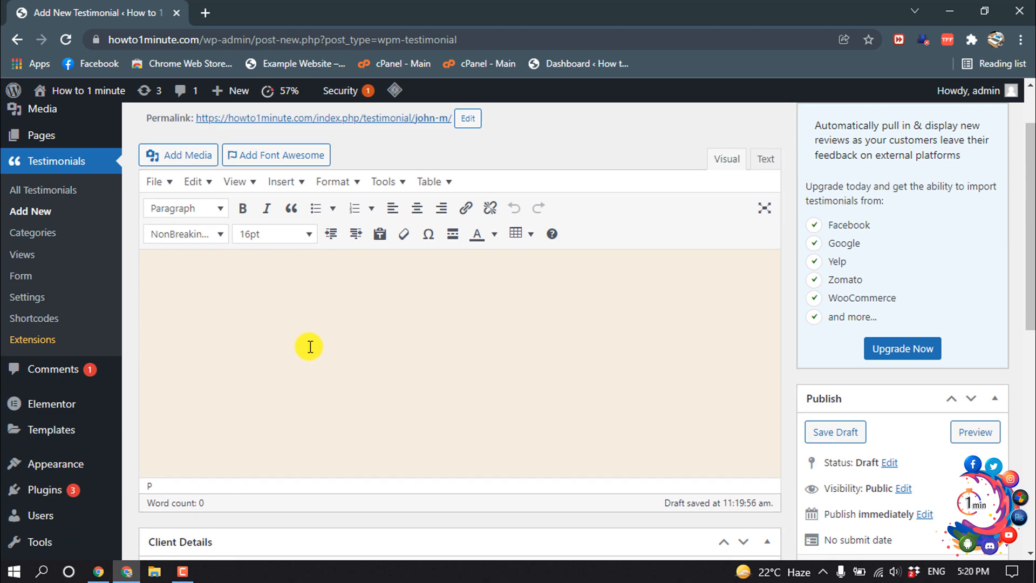
{"action": "right_click", "coordinate": [308, 346]}
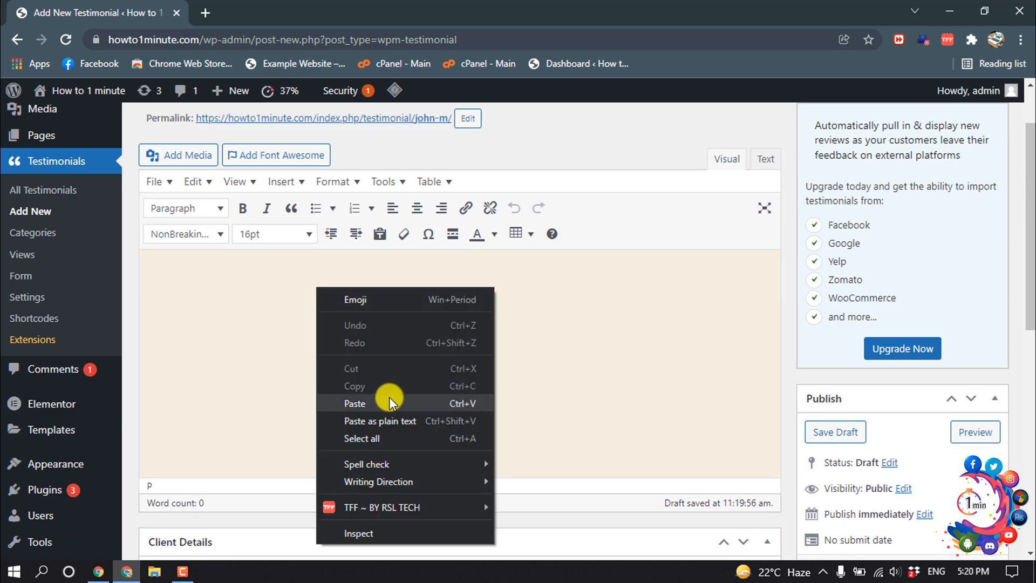
{"action": "left_click", "coordinate": [355, 403]}
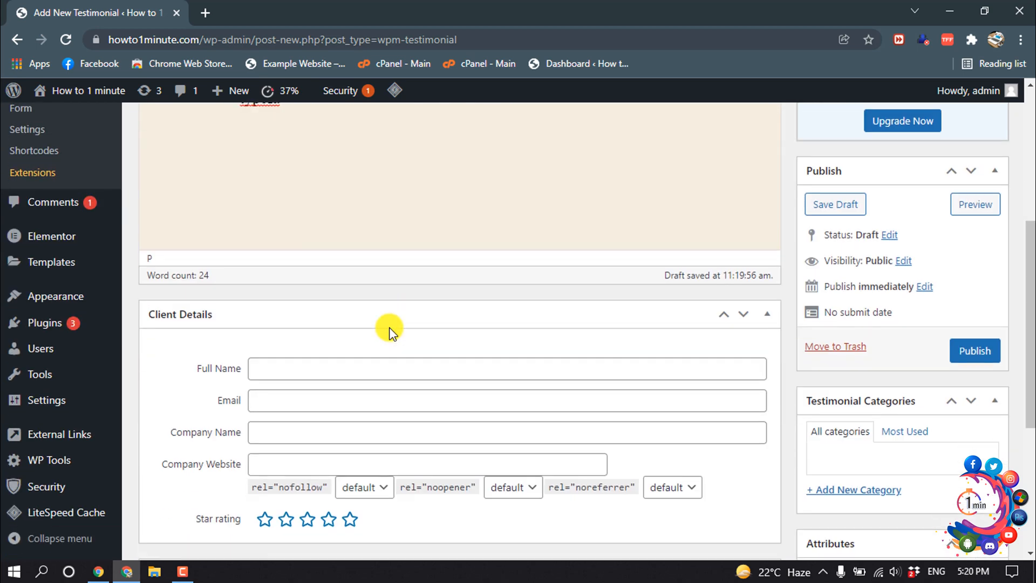
Fill the Client Details with name, email, Ready Future company, website and a four-star rating
{"action": "scroll", "scroll_direction": "down", "scroll_amount": 3}
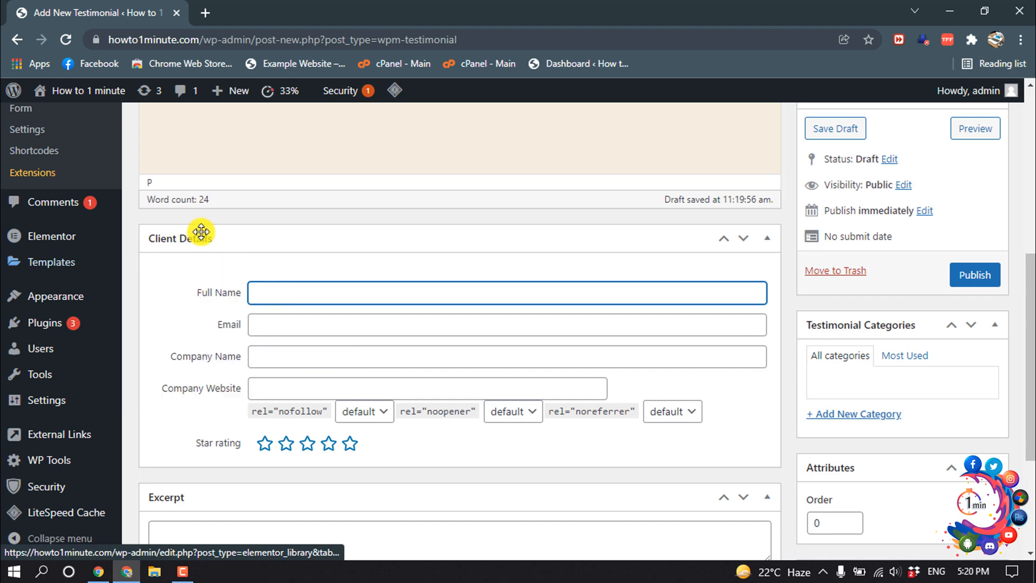
{"action": "type", "text": "Jho"}
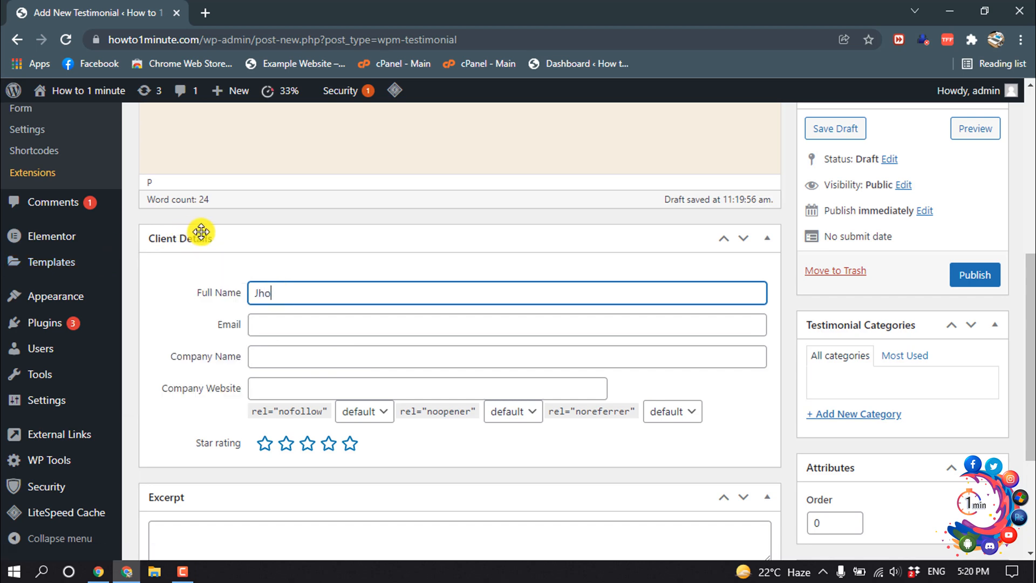
{"action": "scroll", "scroll_direction": "up", "scroll_amount": 3}
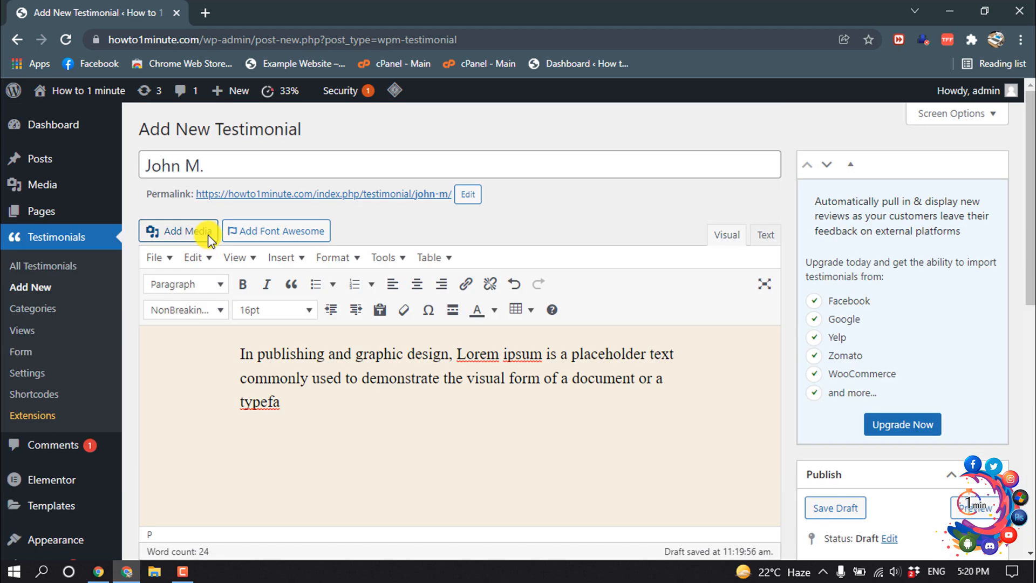
{"action": "scroll", "scroll_direction": "down", "scroll_amount": 3}
{"action": "type", "text": "readyfuture.com"}
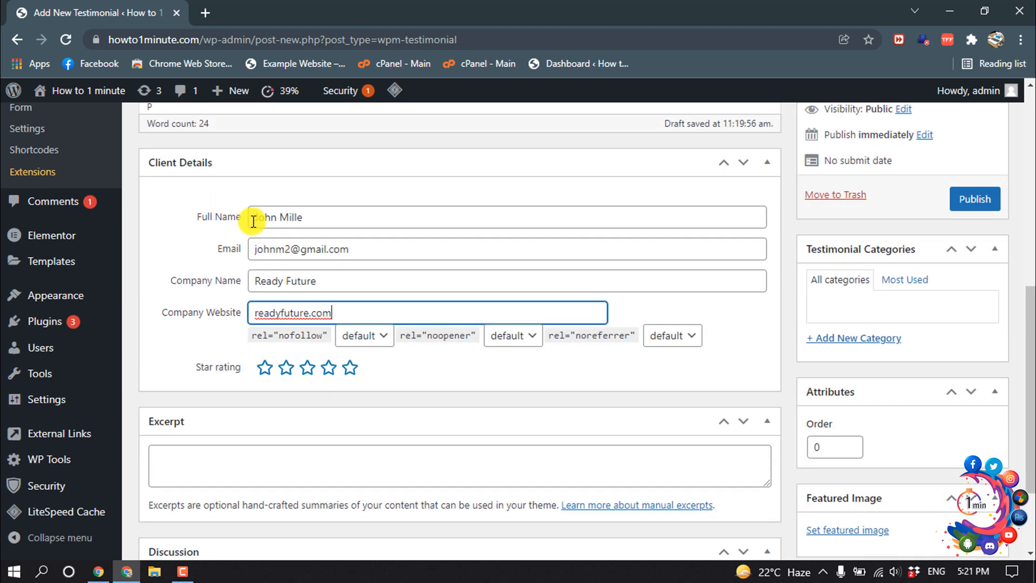
{"action": "mouse_move", "coordinate": [223, 226]}
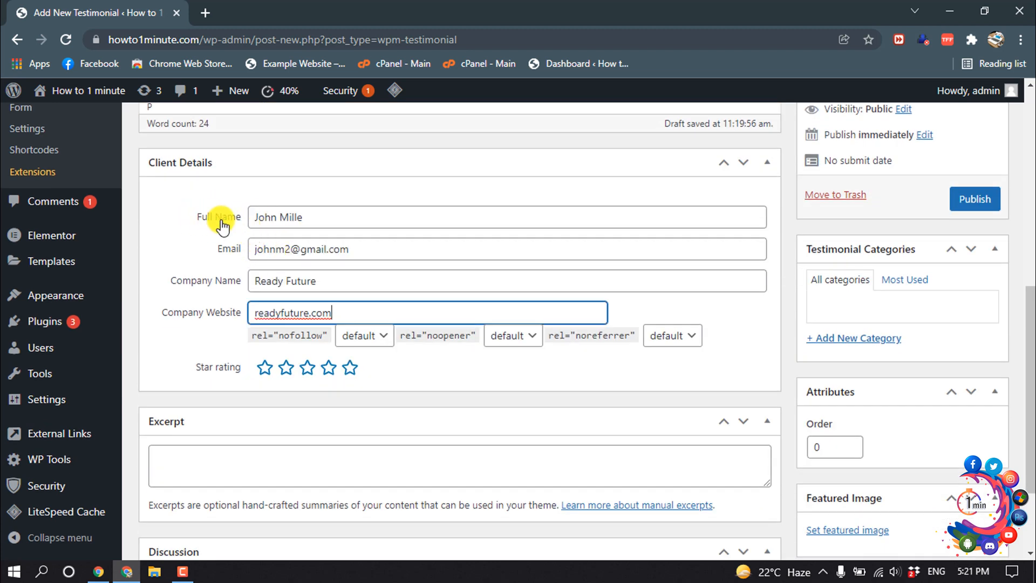
{"action": "mouse_move", "coordinate": [180, 287]}
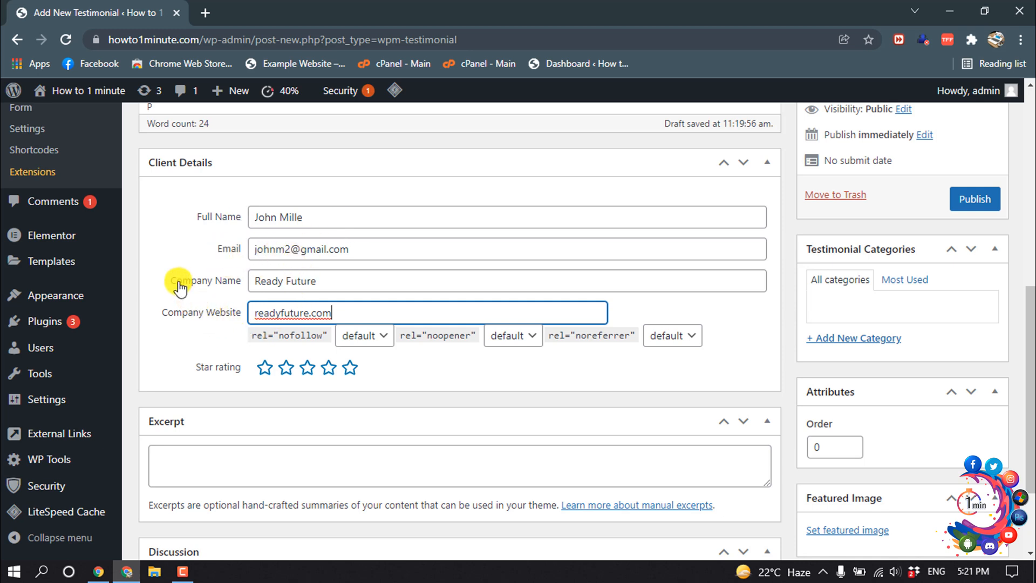
{"action": "mouse_move", "coordinate": [223, 384]}
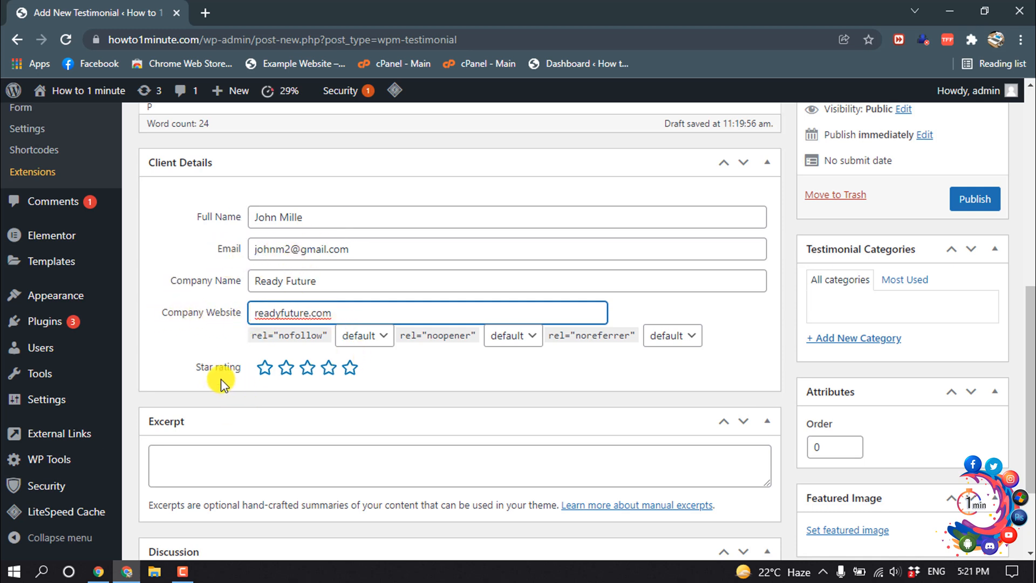
{"action": "left_click", "coordinate": [284, 367]}
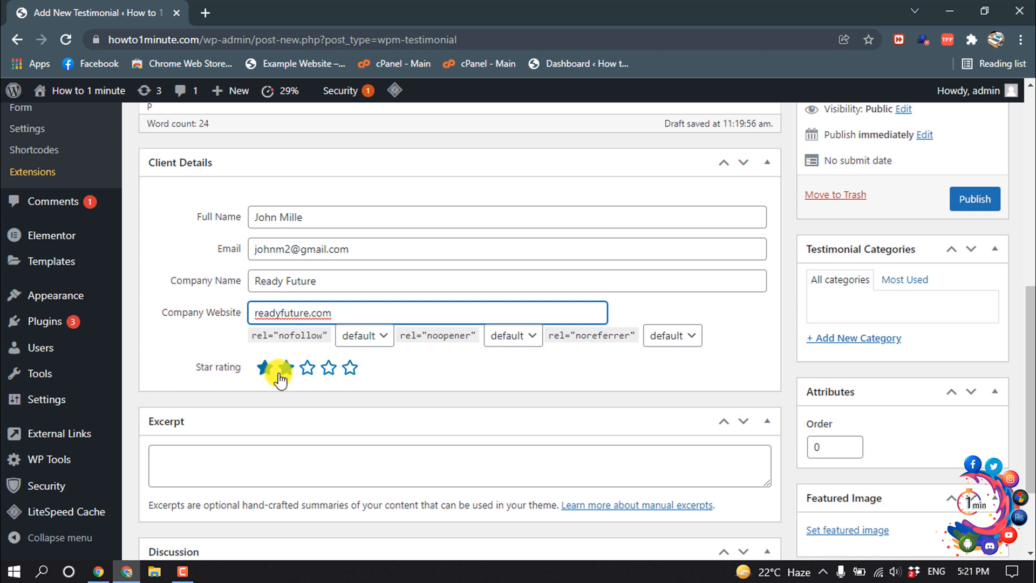
{"action": "left_click", "coordinate": [328, 367]}
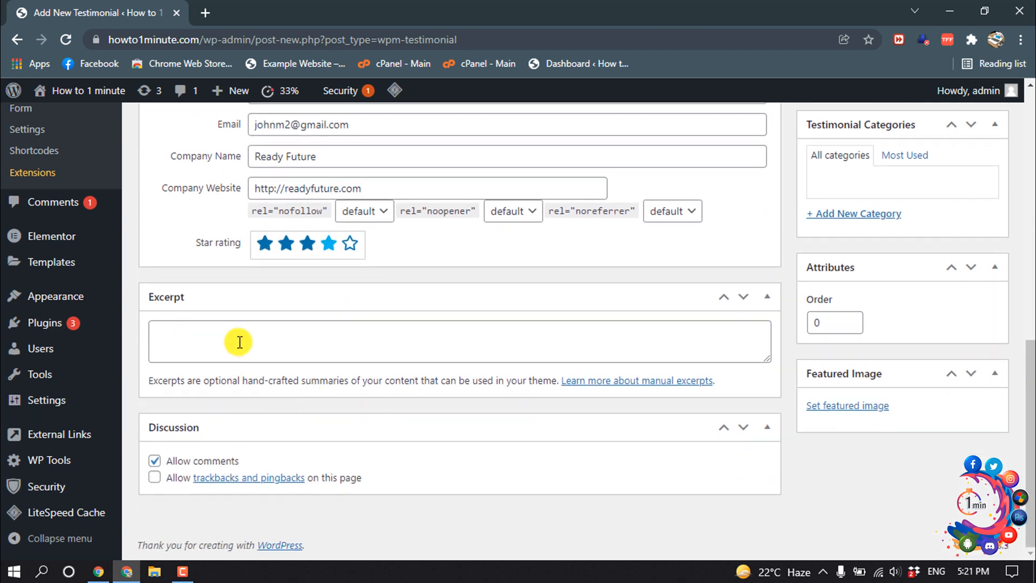
Choose the black house icon from the Media Library as the featured image
{"action": "left_click", "coordinate": [457, 341]}
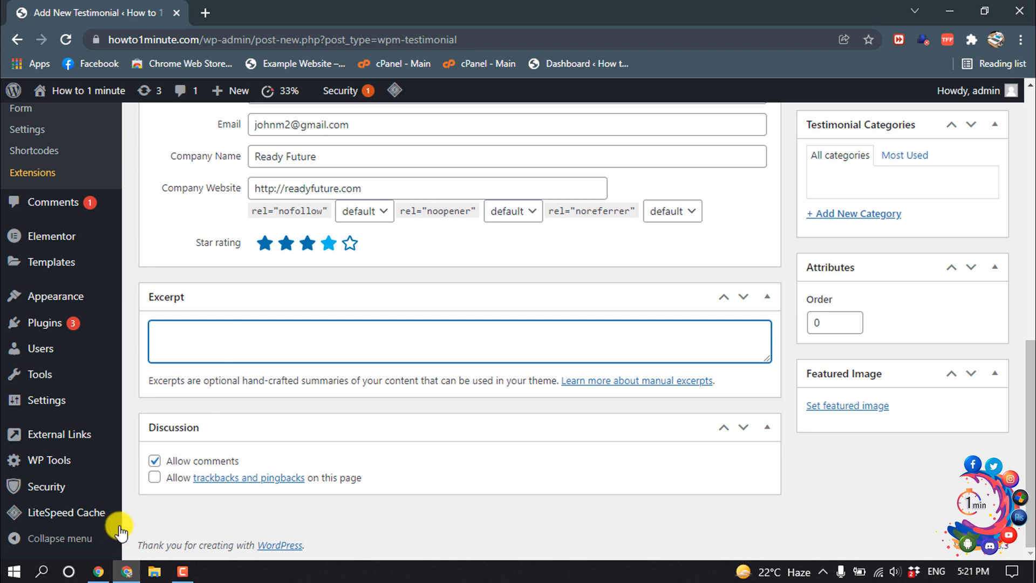
{"action": "mouse_move", "coordinate": [685, 411]}
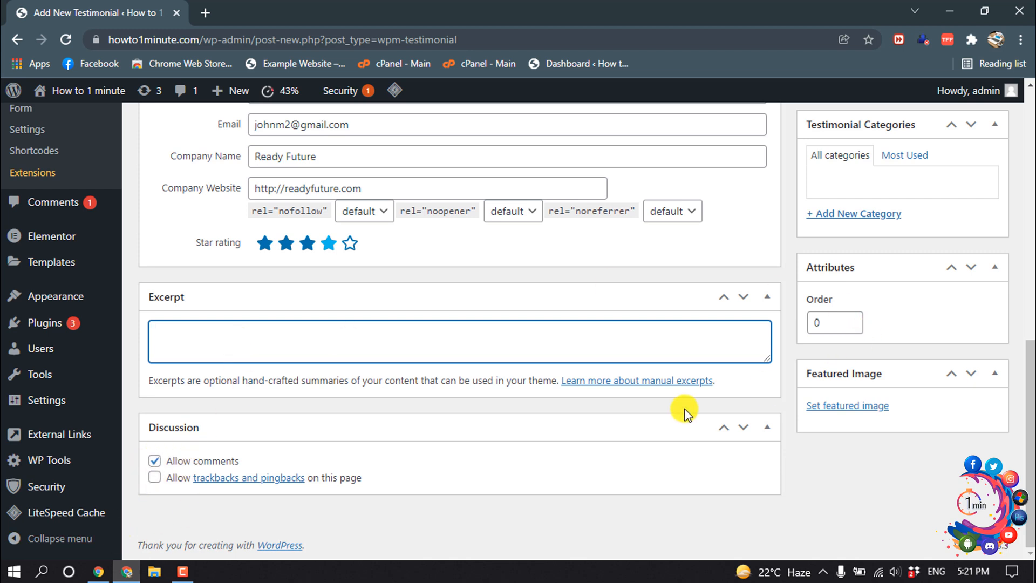
{"action": "mouse_move", "coordinate": [848, 405]}
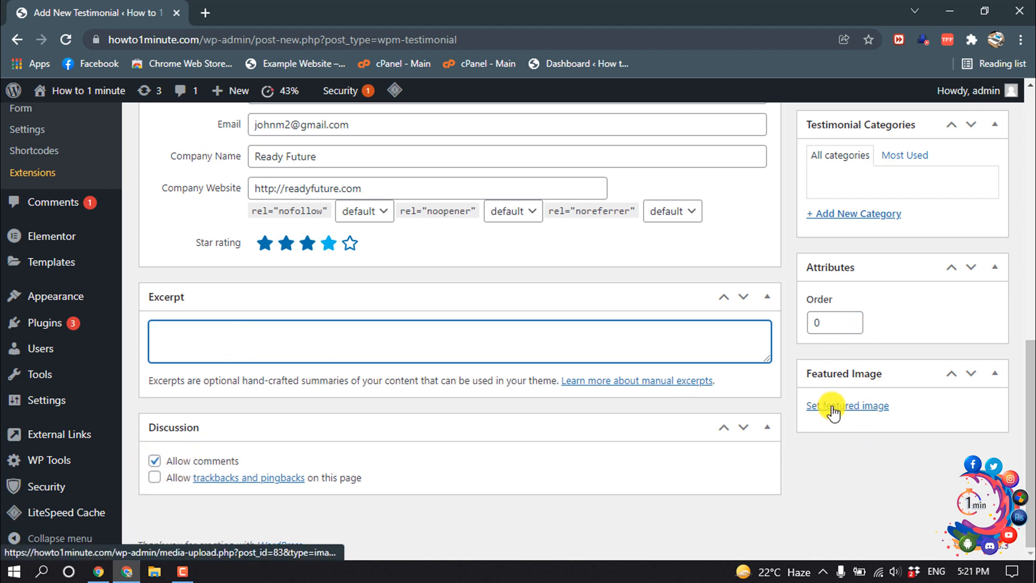
{"action": "left_click", "coordinate": [848, 405]}
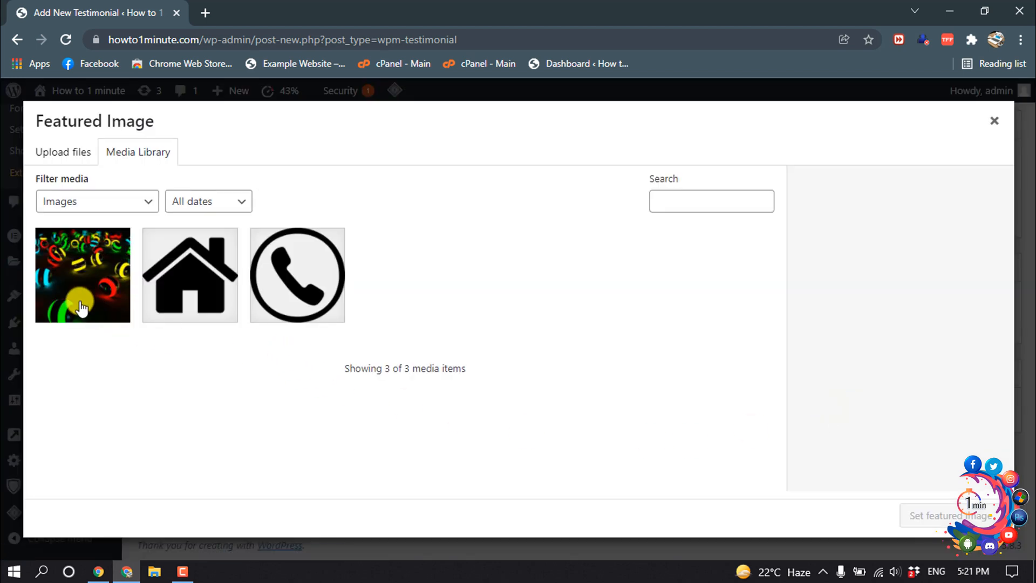
{"action": "left_click", "coordinate": [190, 275]}
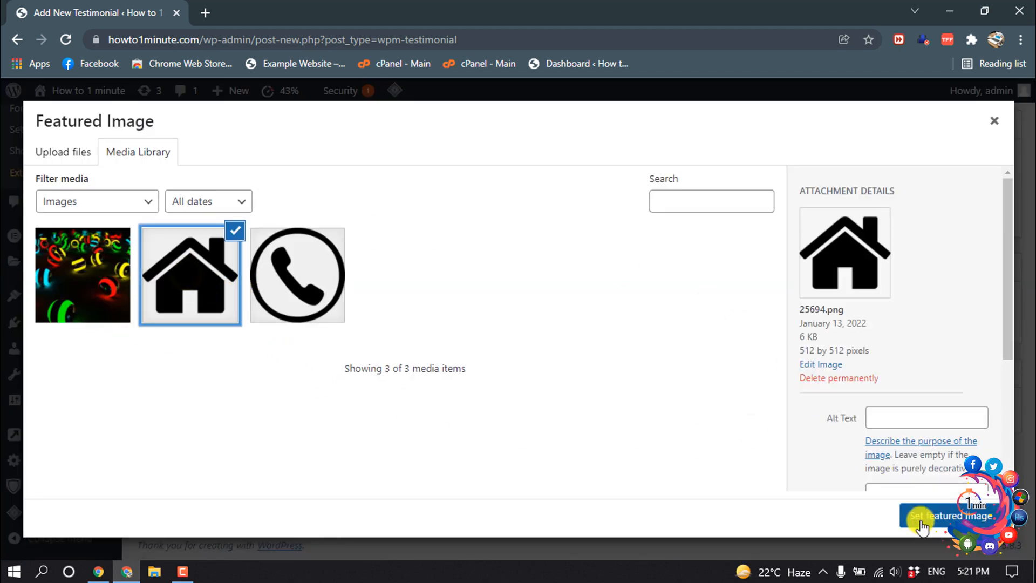
{"action": "left_click", "coordinate": [949, 516]}
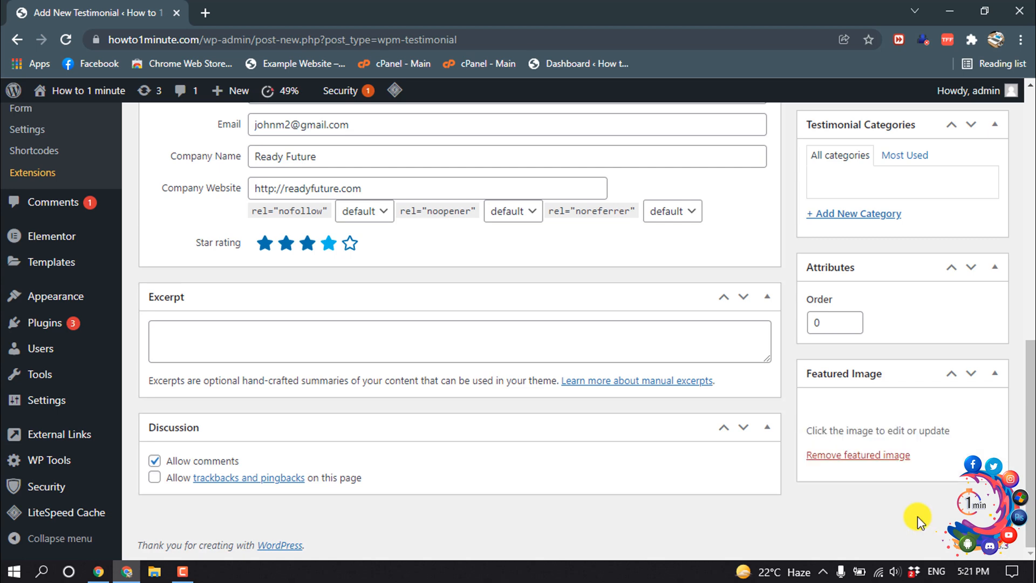
{"action": "scroll", "scroll_direction": "up", "scroll_amount": 3}
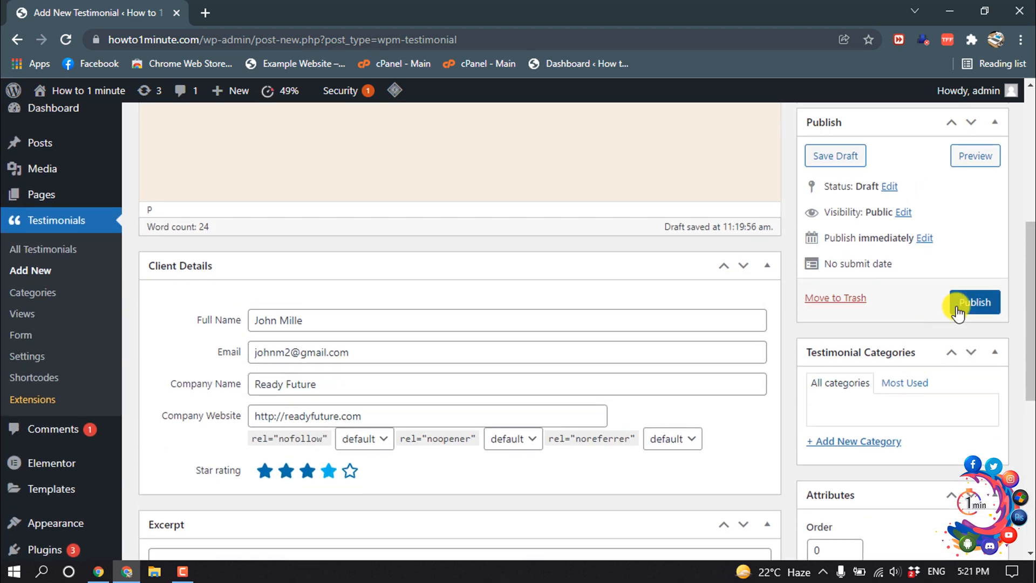
{"action": "left_click", "coordinate": [975, 303]}
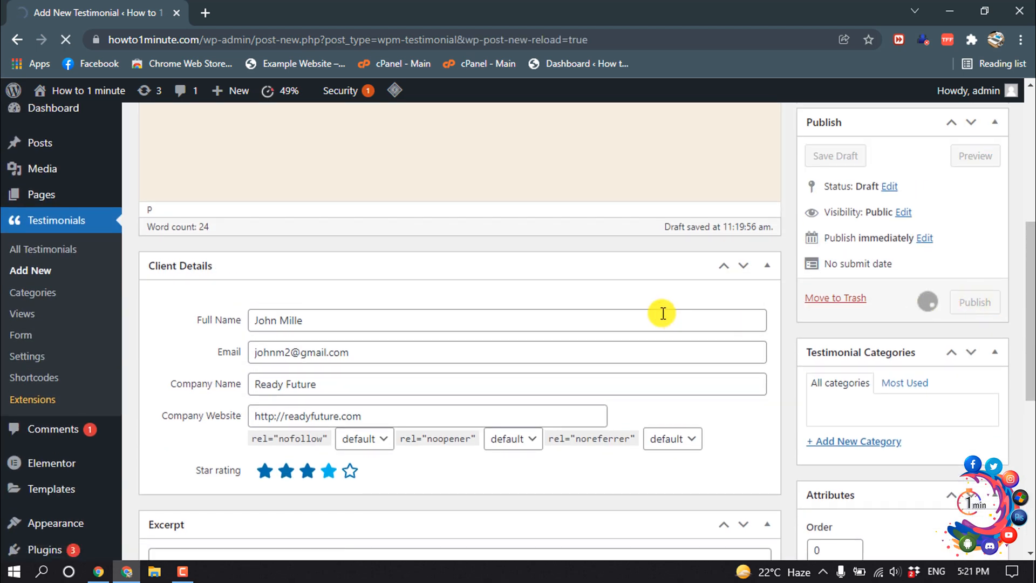
{"action": "left_click", "coordinate": [973, 302]}
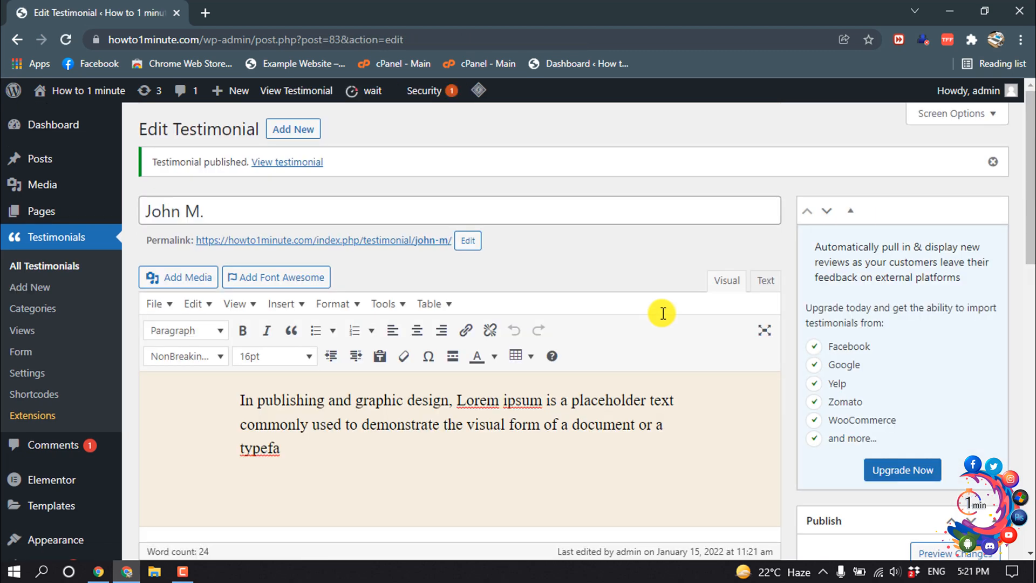
{"action": "mouse_move", "coordinate": [561, 328]}
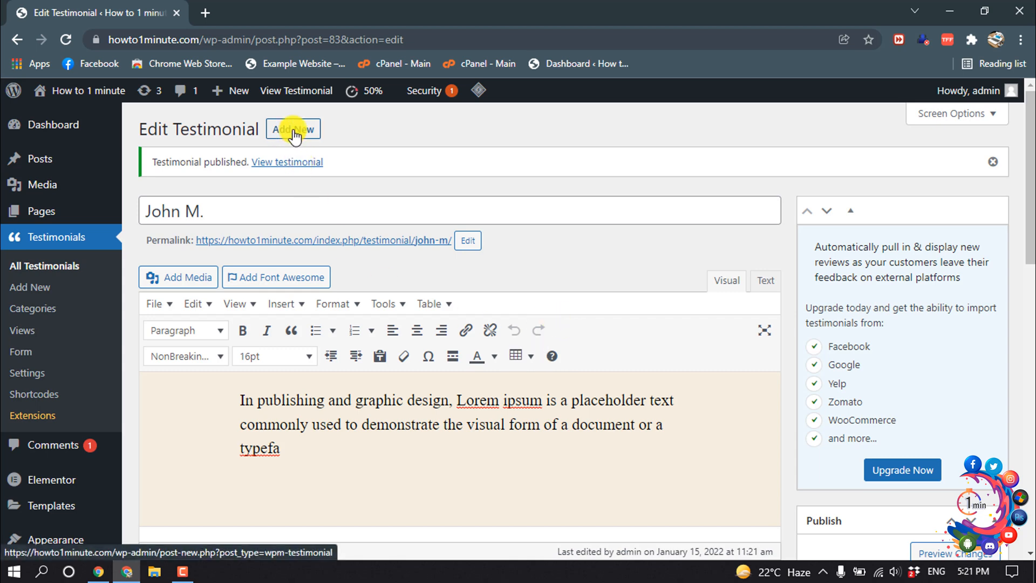
Create a testimonial titled 'Will Windson' with the Lorem ipsum placeholder body text
{"action": "left_click", "coordinate": [293, 128]}
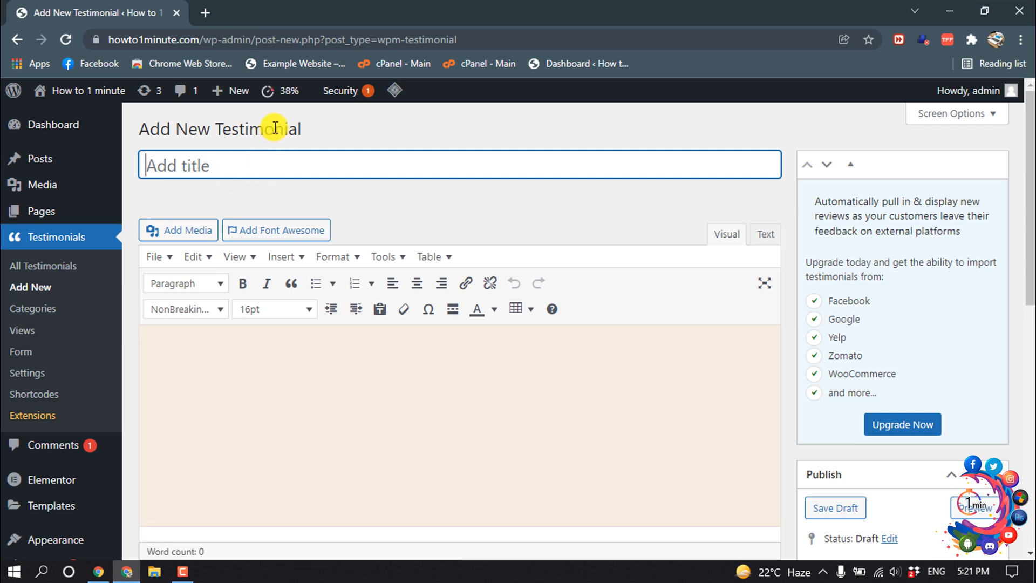
{"action": "type", "text": "Will"}
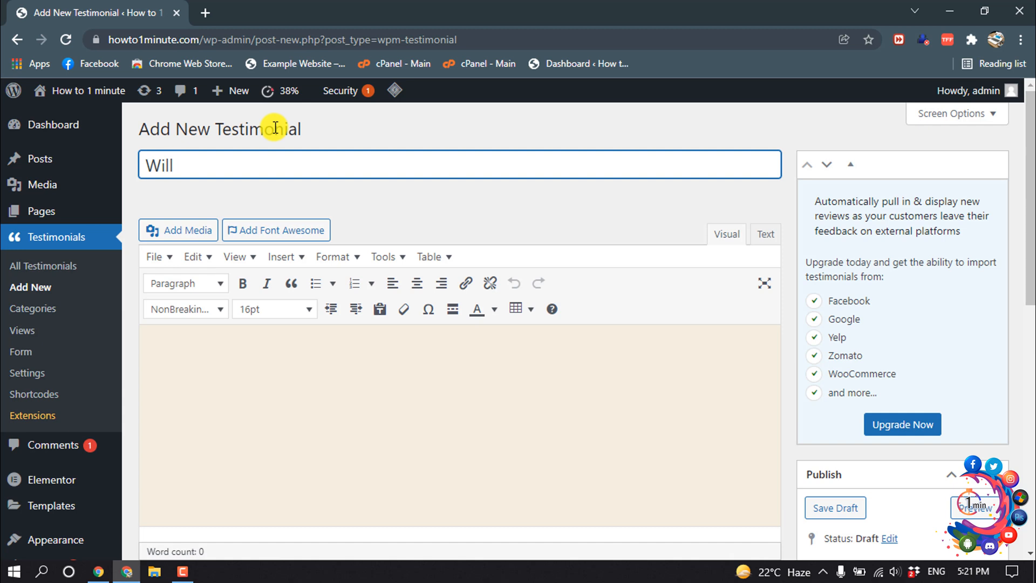
{"action": "type", "text": "Windson"}
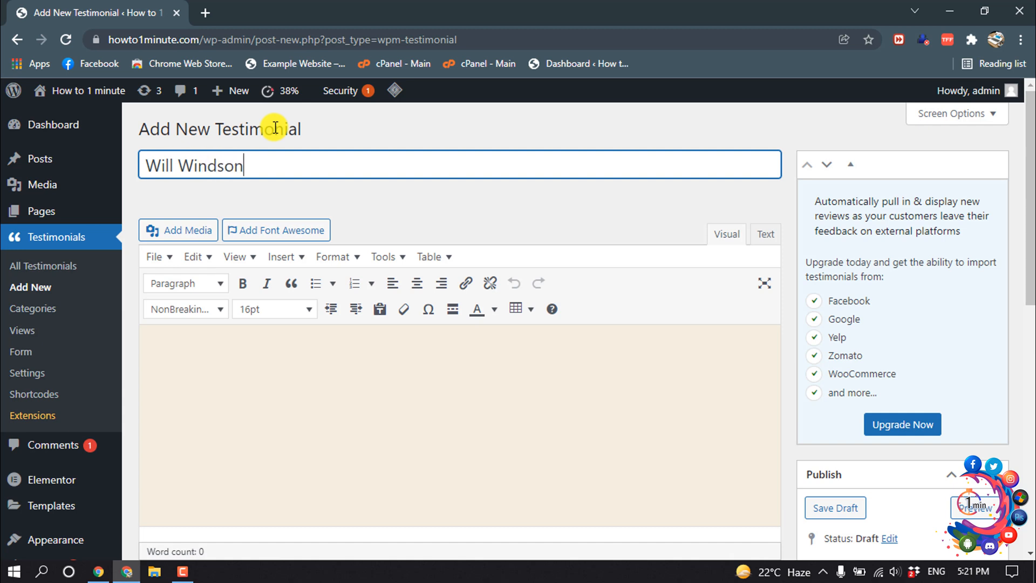
{"action": "type", "text": "In publishing and graphic design, Lorem ipsum is a placeholder text commonly used to demonstrate the visual form of a document or a typefa"}
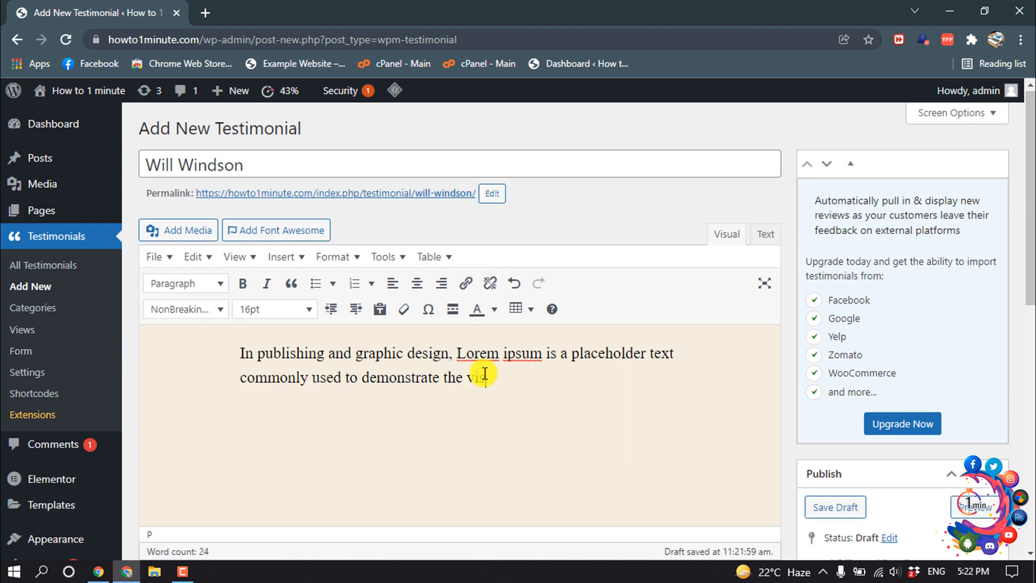
{"action": "scroll", "scroll_direction": "down", "scroll_amount": 3}
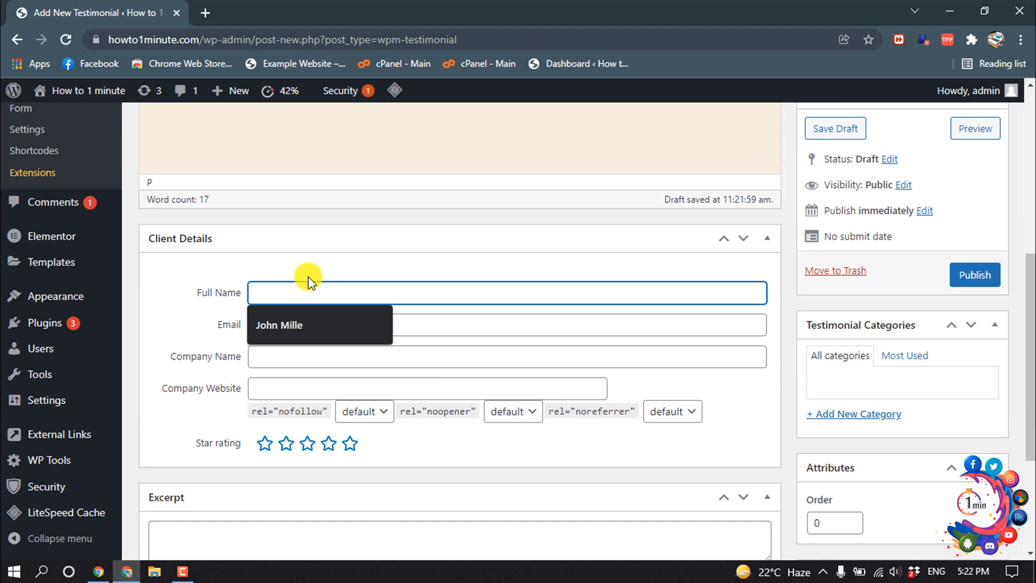
{"action": "scroll", "scroll_direction": "down", "scroll_amount": 3}
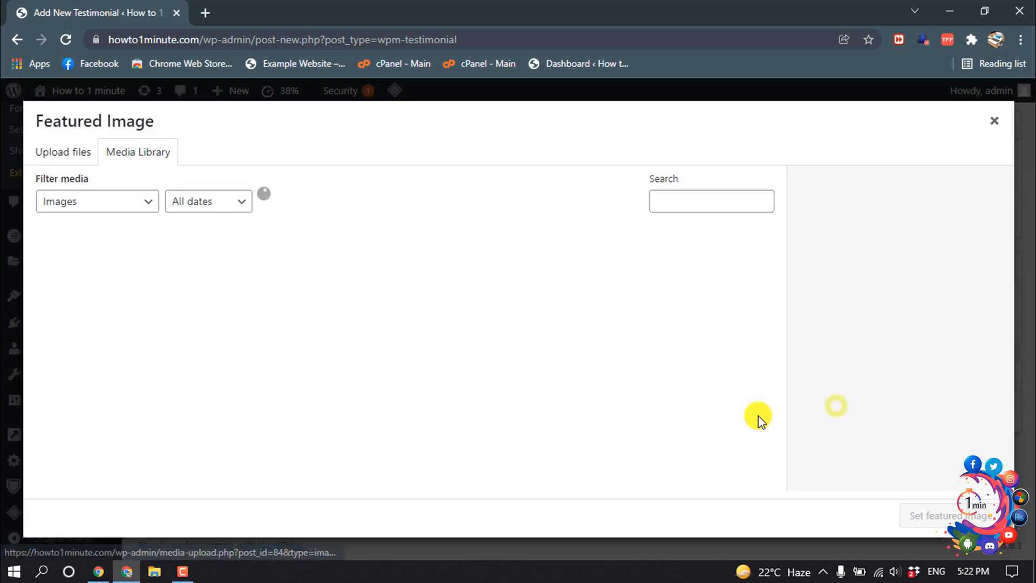
{"action": "left_click", "coordinate": [296, 273]}
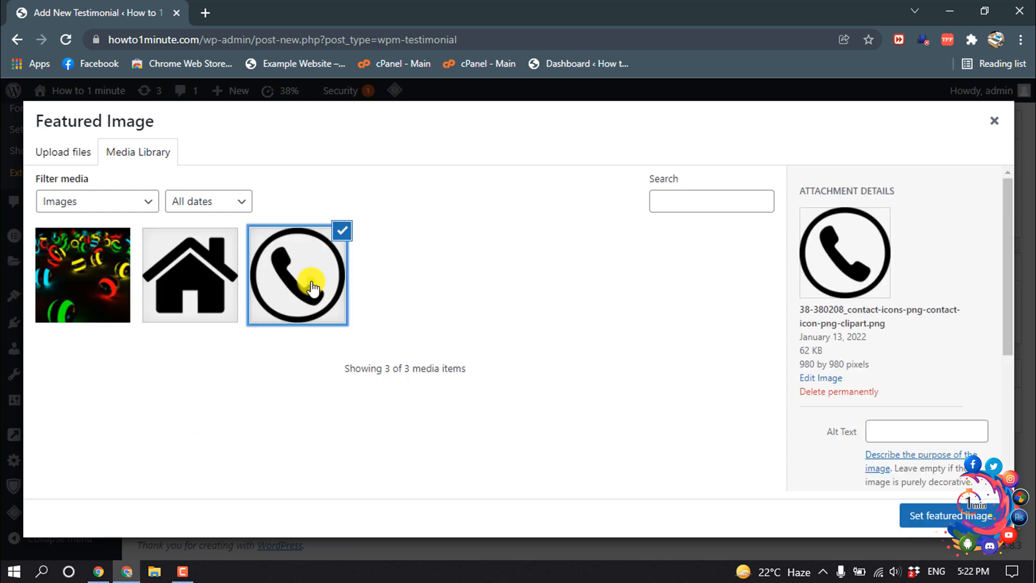
{"action": "left_click", "coordinate": [948, 516]}
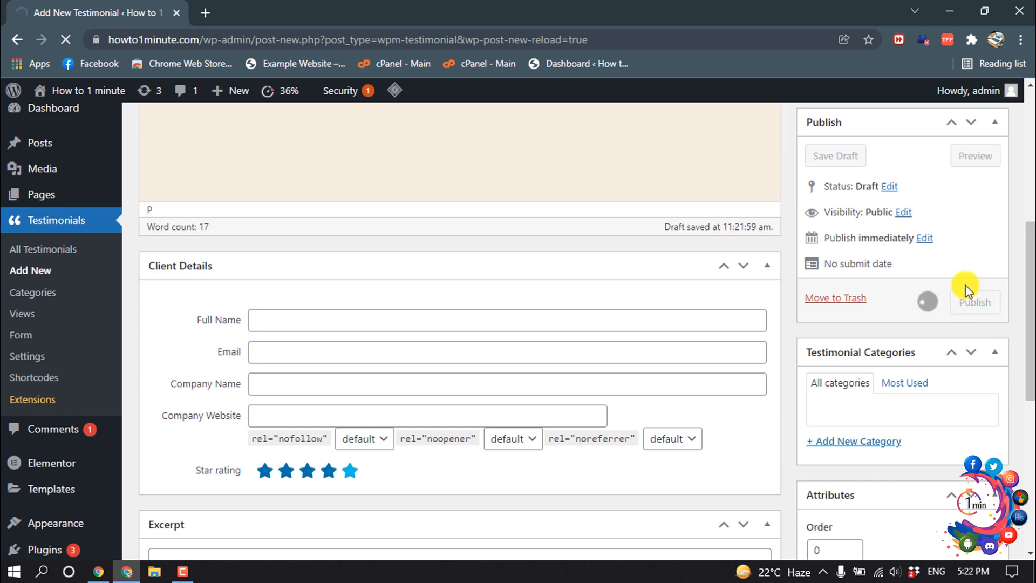
{"action": "left_click", "coordinate": [974, 302]}
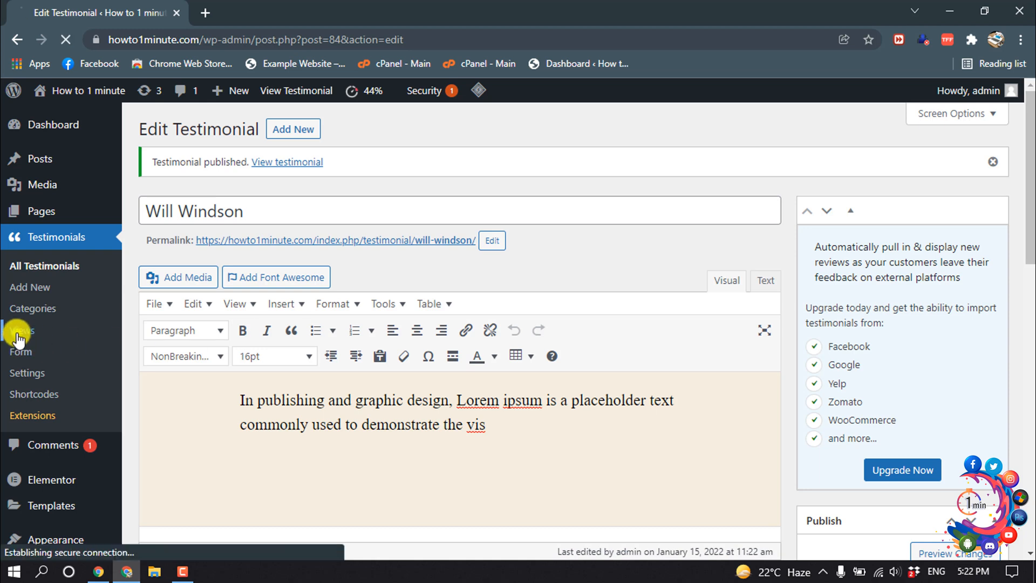
Go to Testimonials > Views and add a new view
{"action": "left_click", "coordinate": [21, 330]}
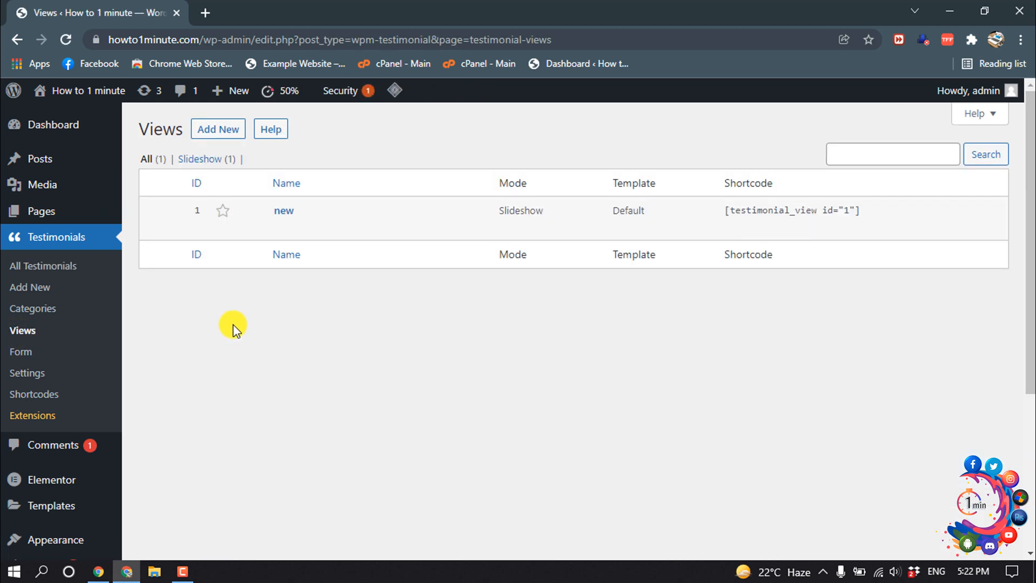
{"action": "mouse_move", "coordinate": [240, 327]}
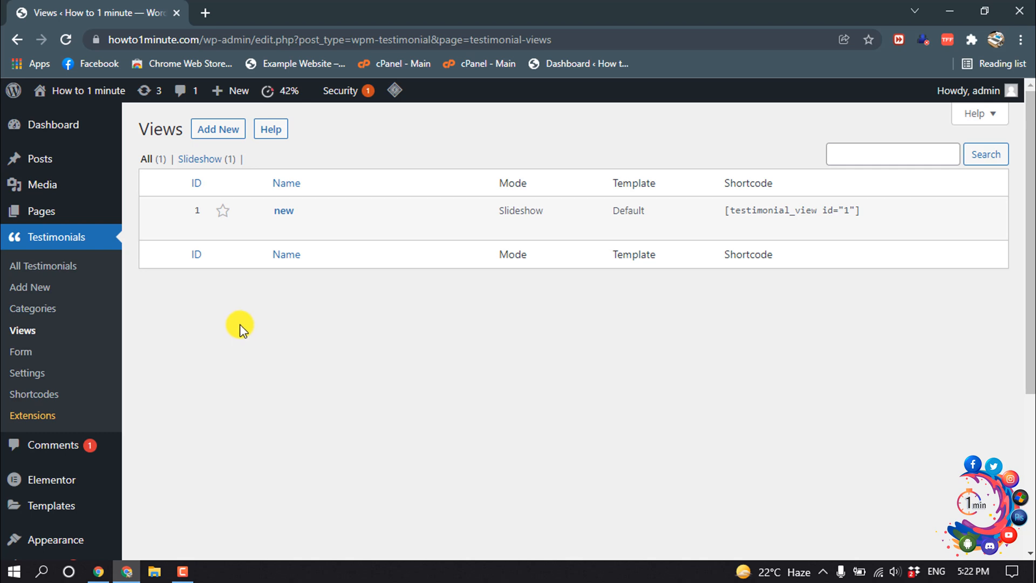
{"action": "mouse_move", "coordinate": [46, 337]}
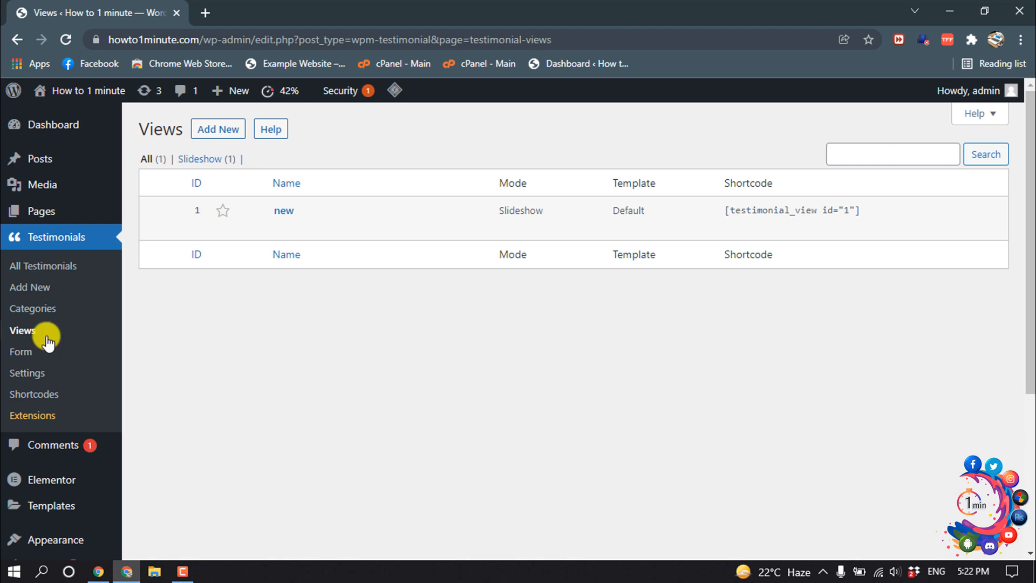
{"action": "left_click", "coordinate": [217, 128]}
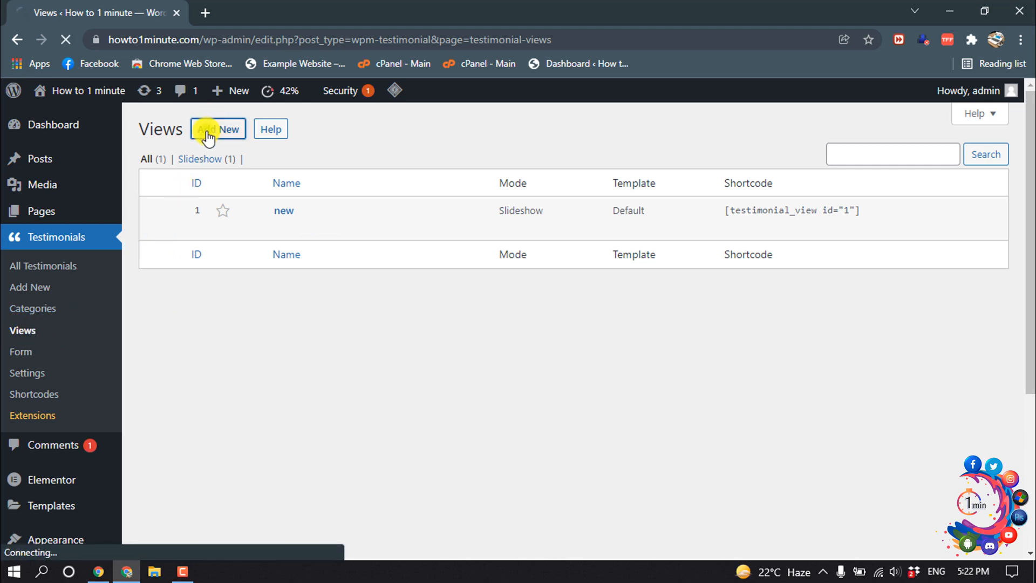
Name the view 'New Testimonials' in slideshow mode
{"action": "left_click", "coordinate": [217, 129]}
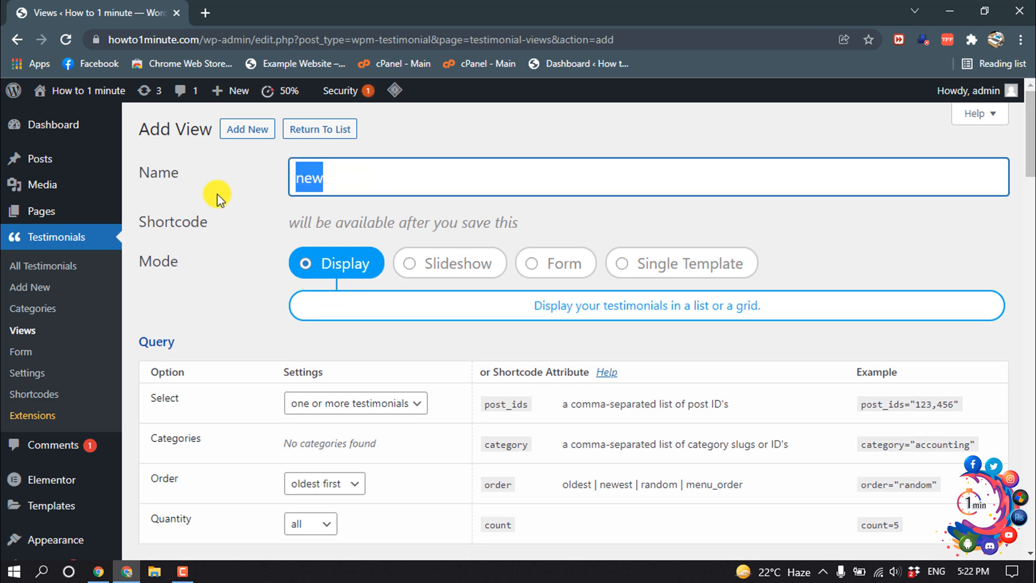
{"action": "type", "text": "New Tes"}
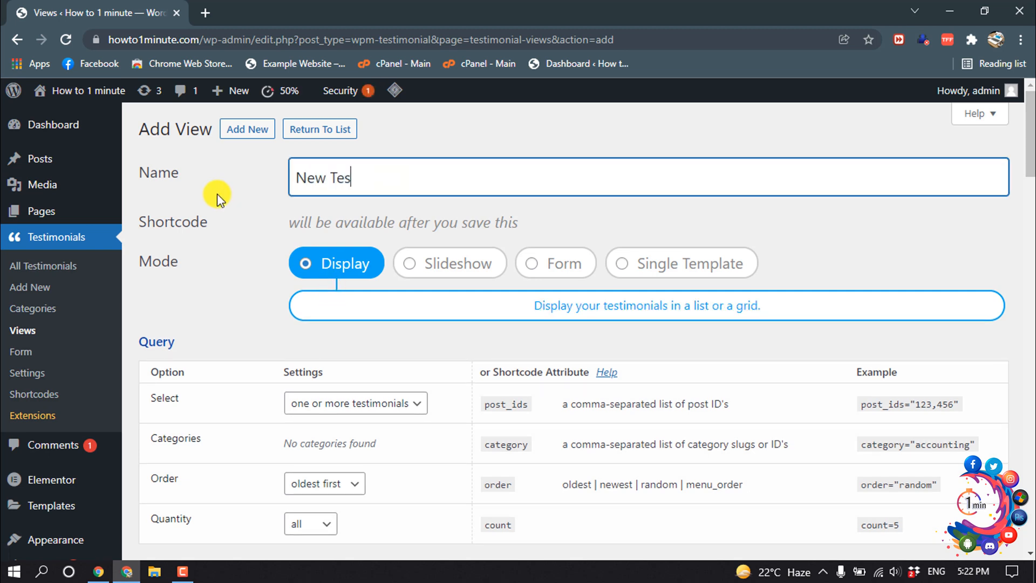
{"action": "type", "text": "timonial"}
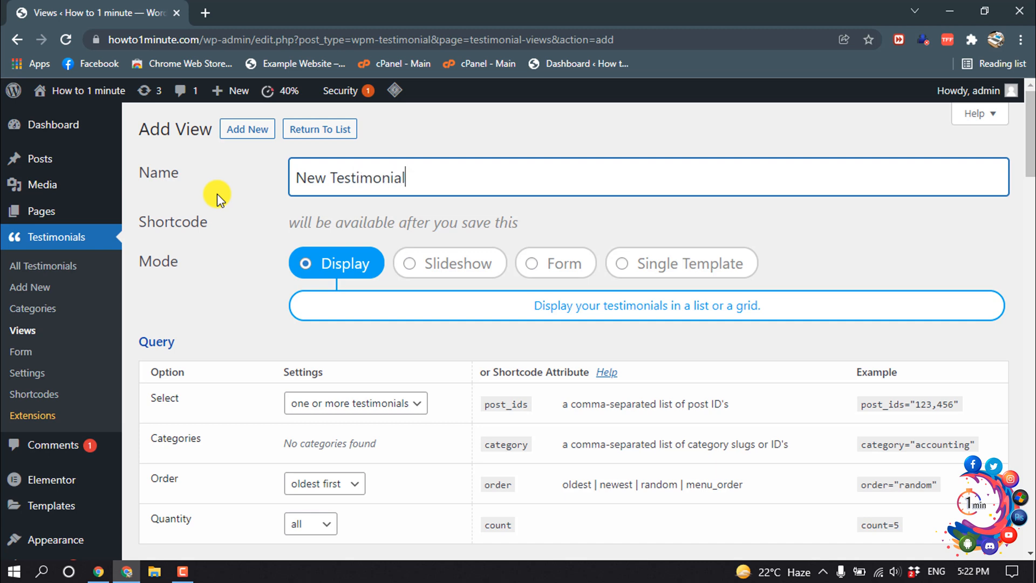
{"action": "type", "text": "s"}
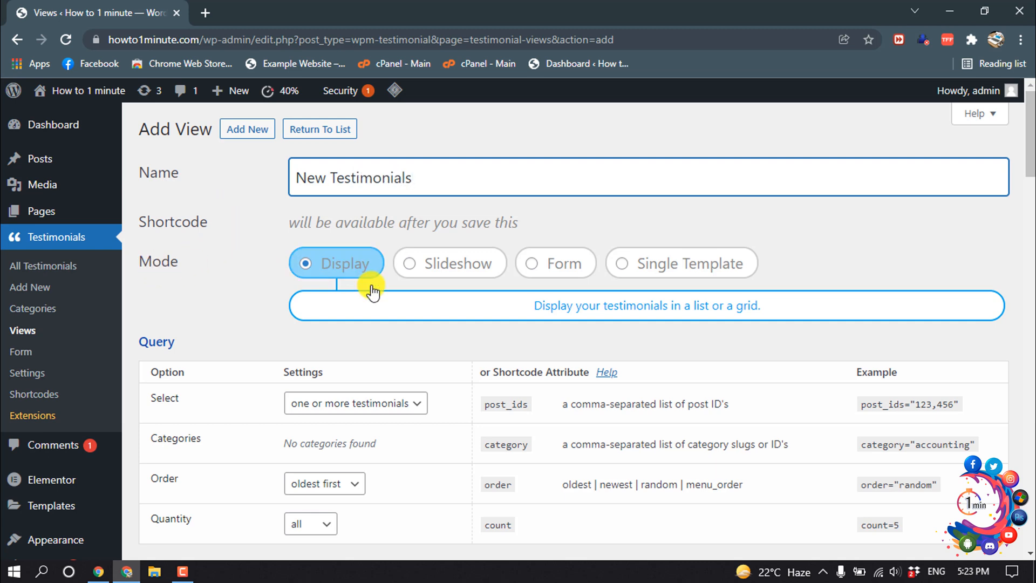
{"action": "mouse_move", "coordinate": [471, 267]}
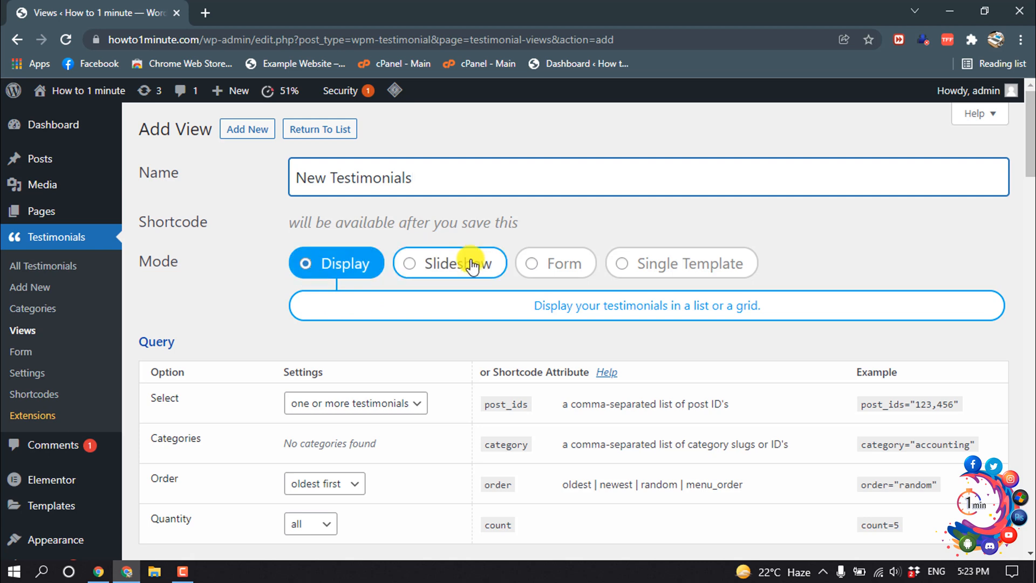
{"action": "mouse_move", "coordinate": [355, 365]}
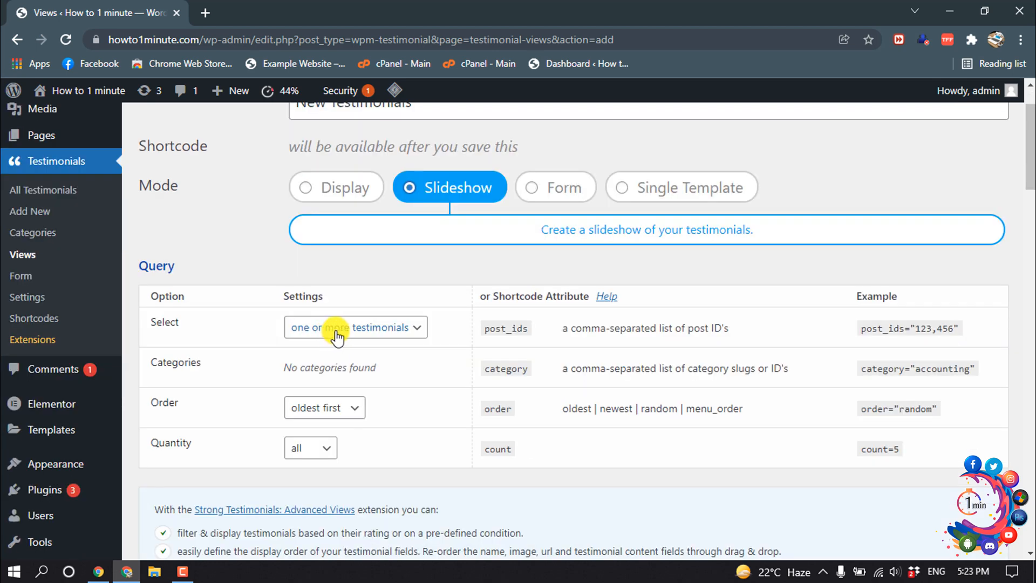
Keep the view's query including one or more testimonials and save the New Testimonials slideshow view
{"action": "left_click", "coordinate": [355, 326]}
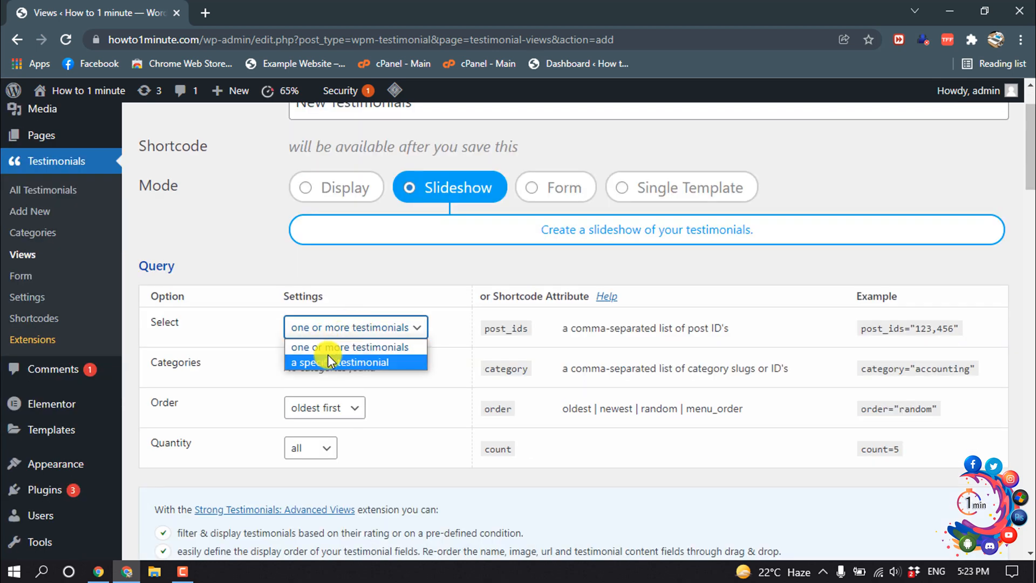
{"action": "left_click", "coordinate": [350, 346]}
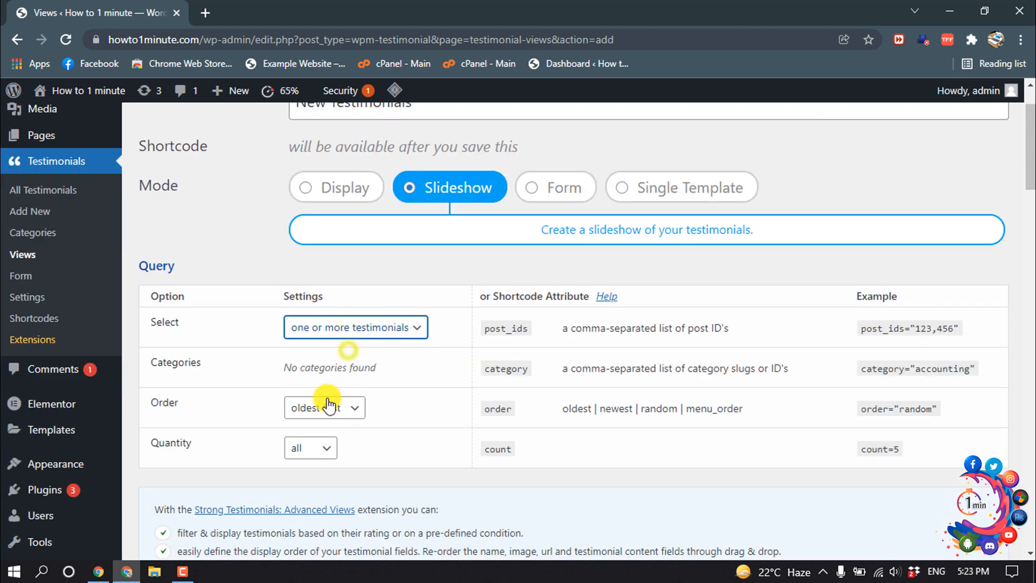
{"action": "scroll", "scroll_direction": "down", "scroll_amount": 3}
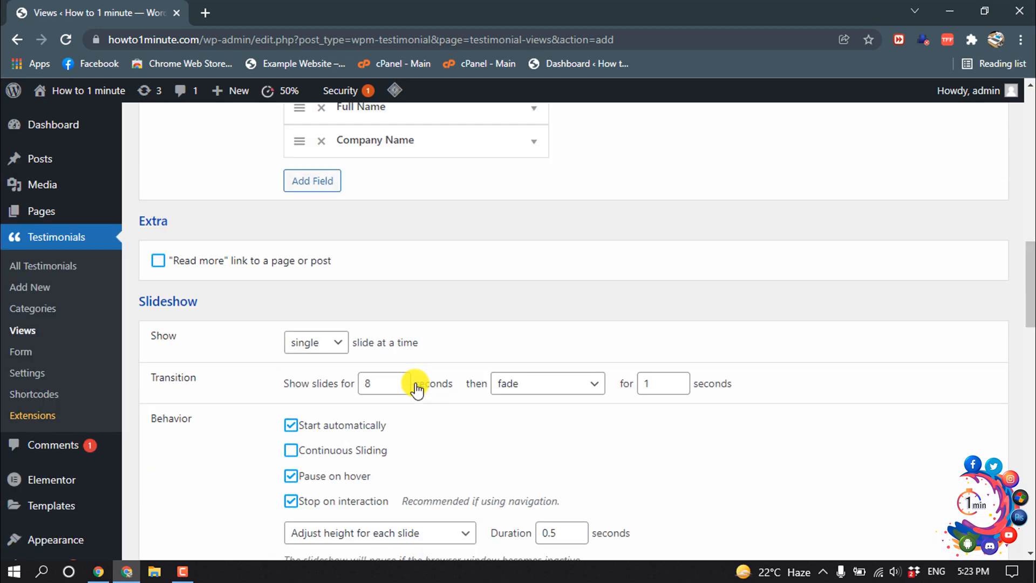
{"action": "scroll", "scroll_direction": "down", "scroll_amount": 3}
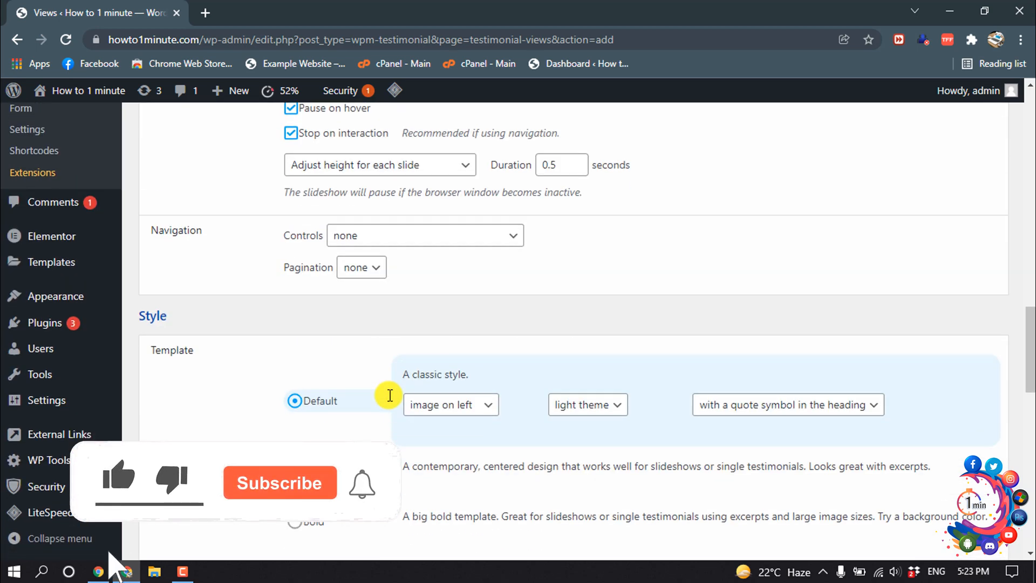
{"action": "scroll", "scroll_direction": "down", "scroll_amount": 3}
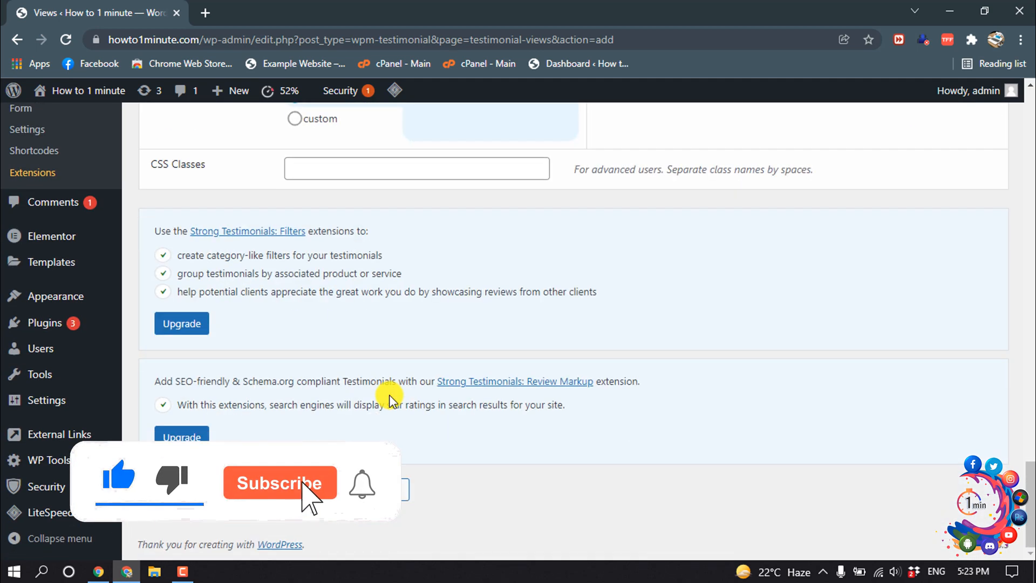
{"action": "left_click", "coordinate": [279, 482]}
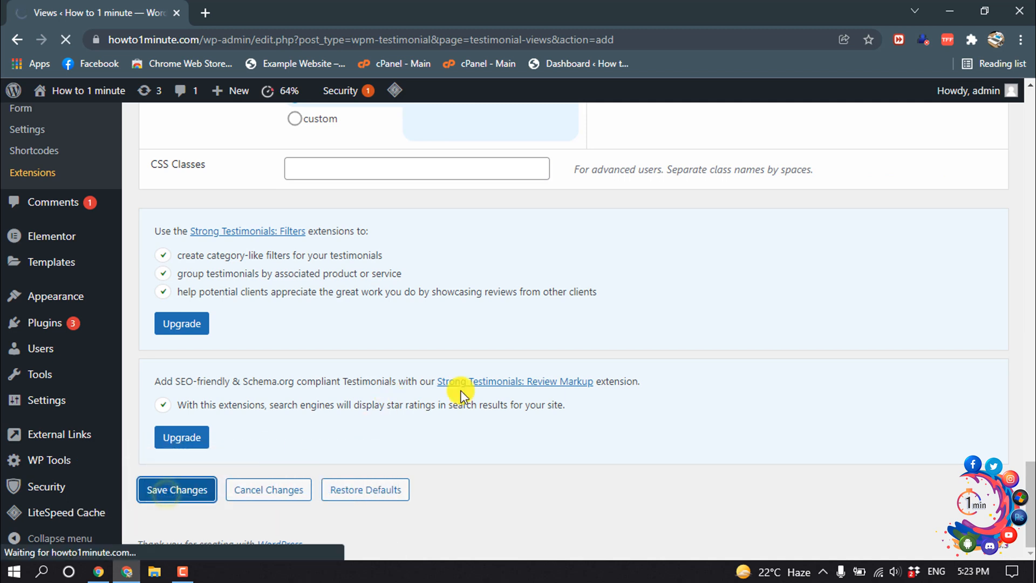
Pick up the view's shortcode [testimonial_view id="2"] and go to the All Pages list
{"action": "left_click", "coordinate": [176, 490]}
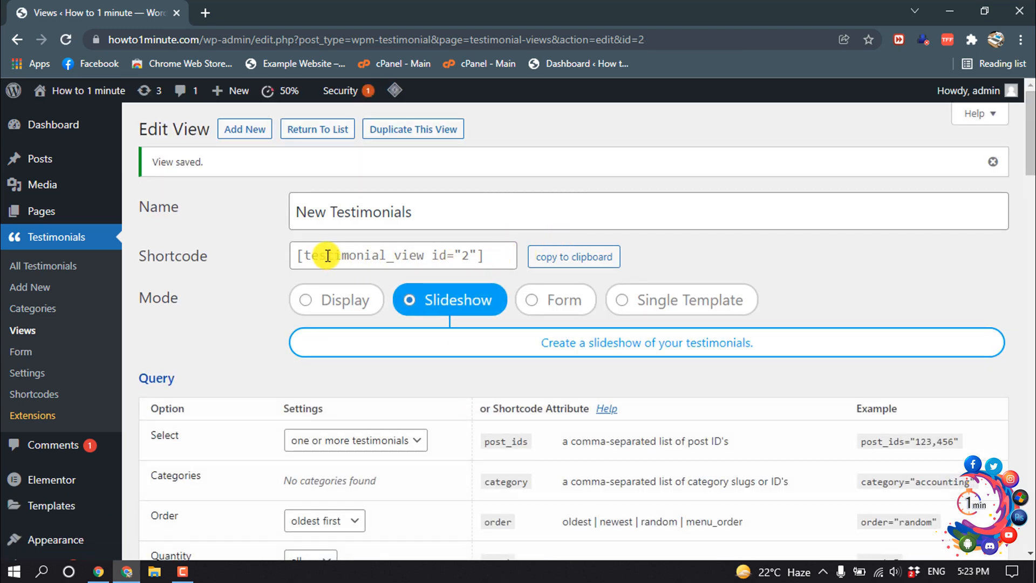
{"action": "left_click", "coordinate": [573, 257]}
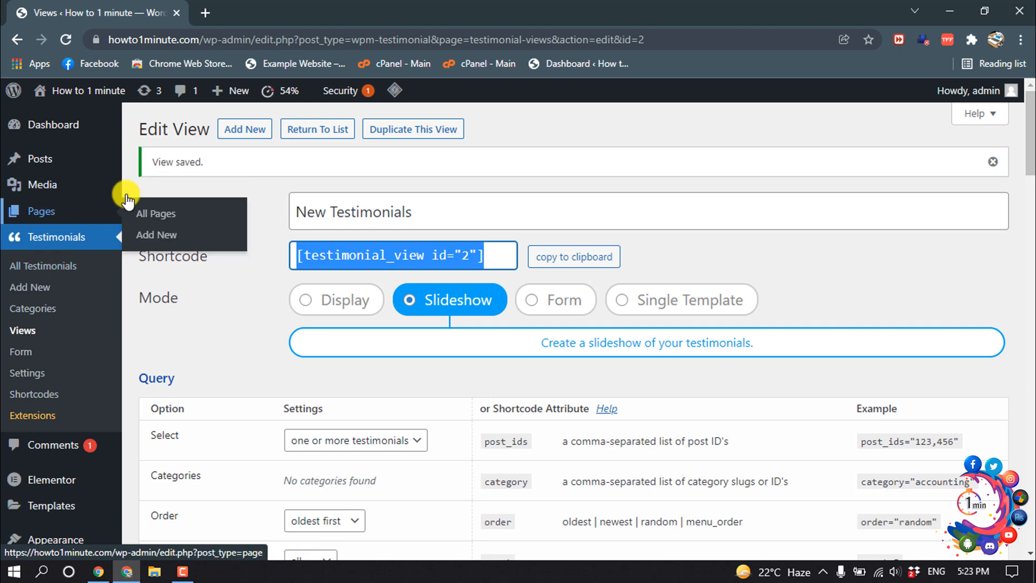
{"action": "left_click", "coordinate": [155, 214]}
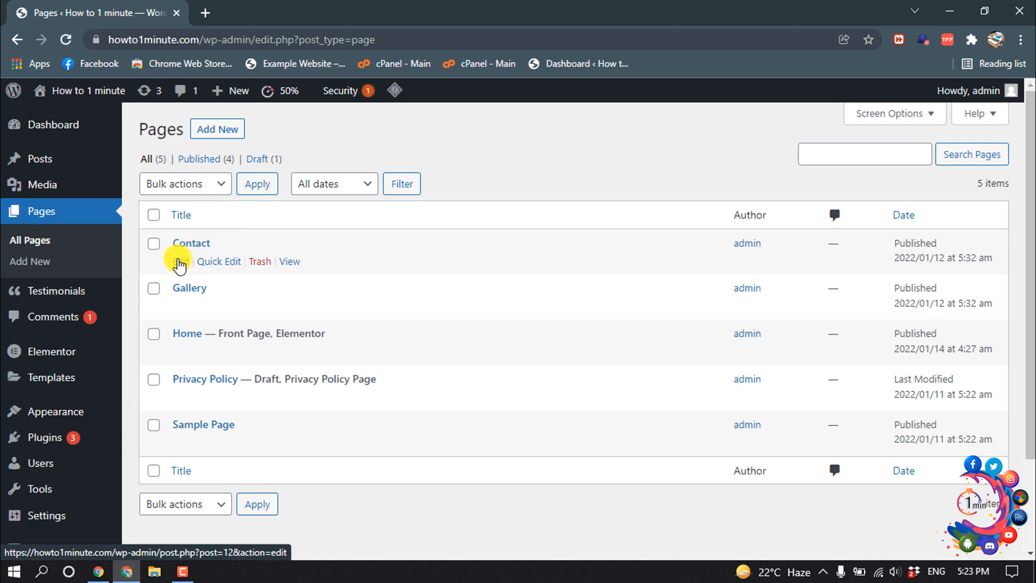
Insert [testimonial_view id="2"] below the map embed on the Contact page, update it and view it live
{"action": "left_click", "coordinate": [180, 261]}
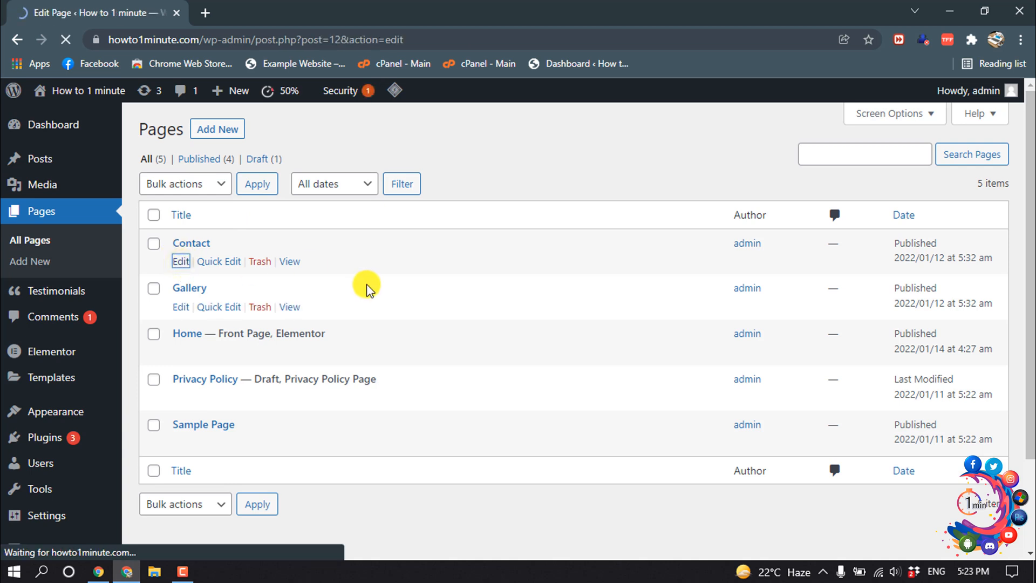
{"action": "left_click", "coordinate": [180, 261]}
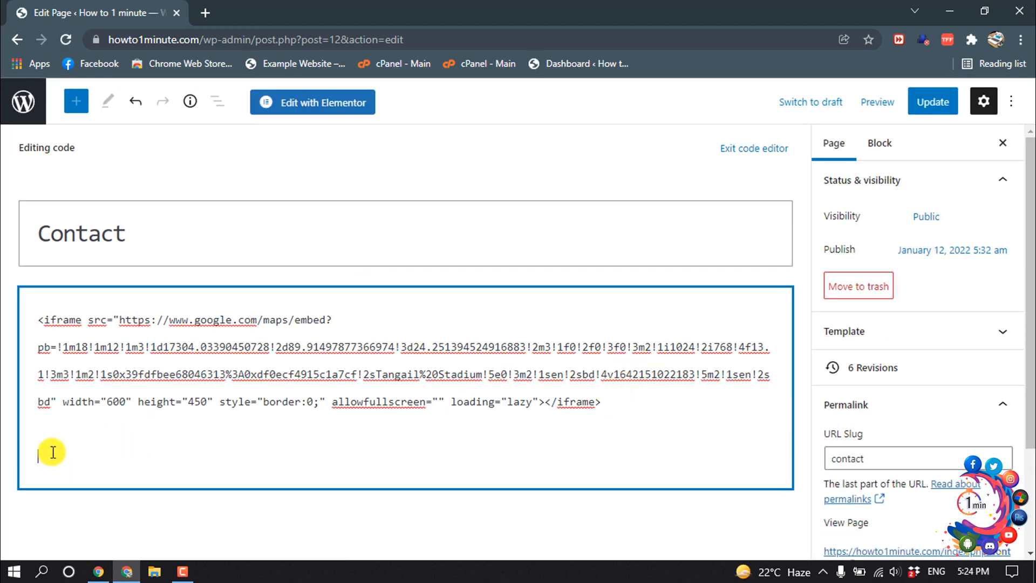
{"action": "type", "text": "[testimonial_view id=\"2\"]"}
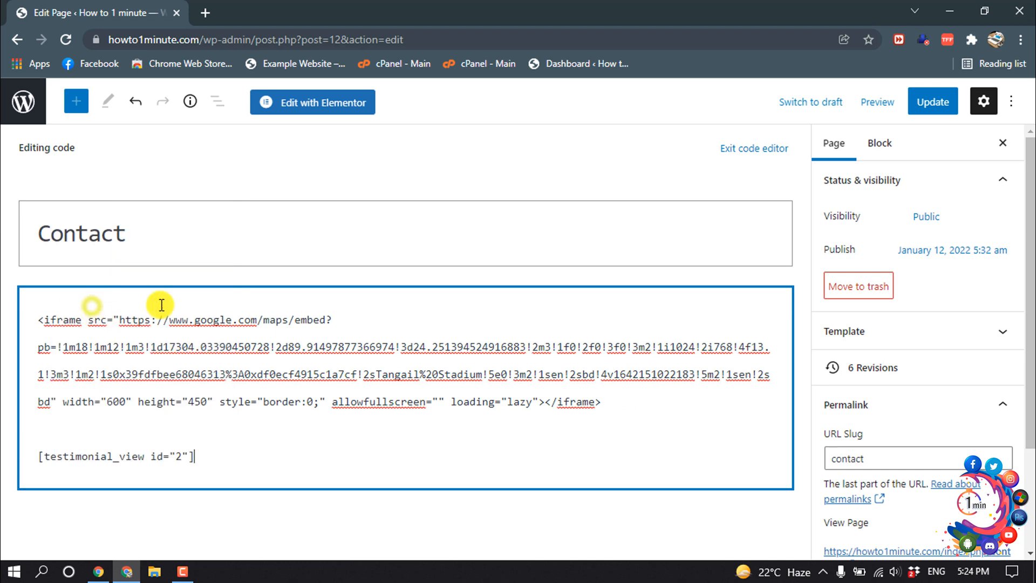
{"action": "left_click", "coordinate": [933, 102]}
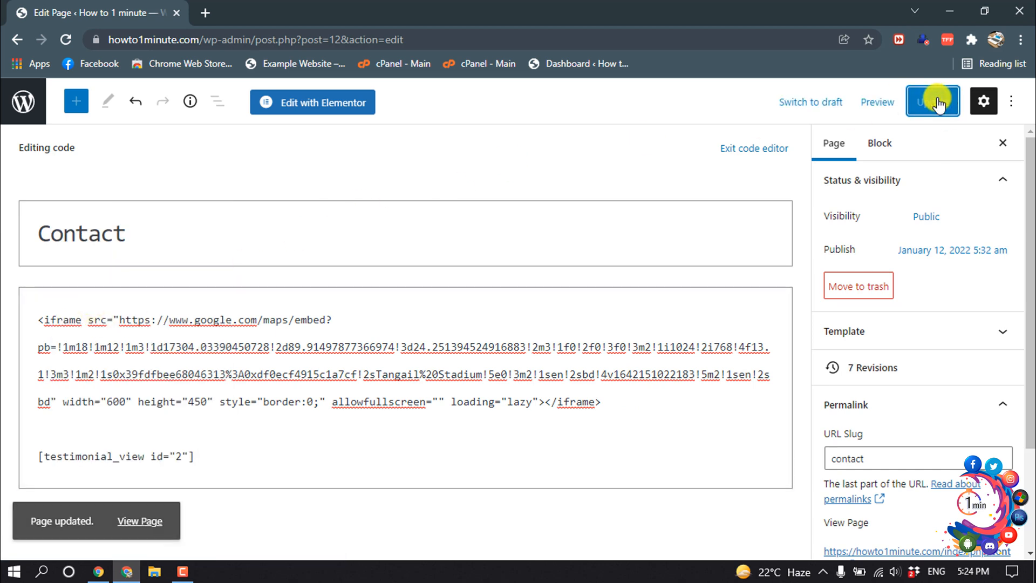
{"action": "left_click", "coordinate": [933, 101]}
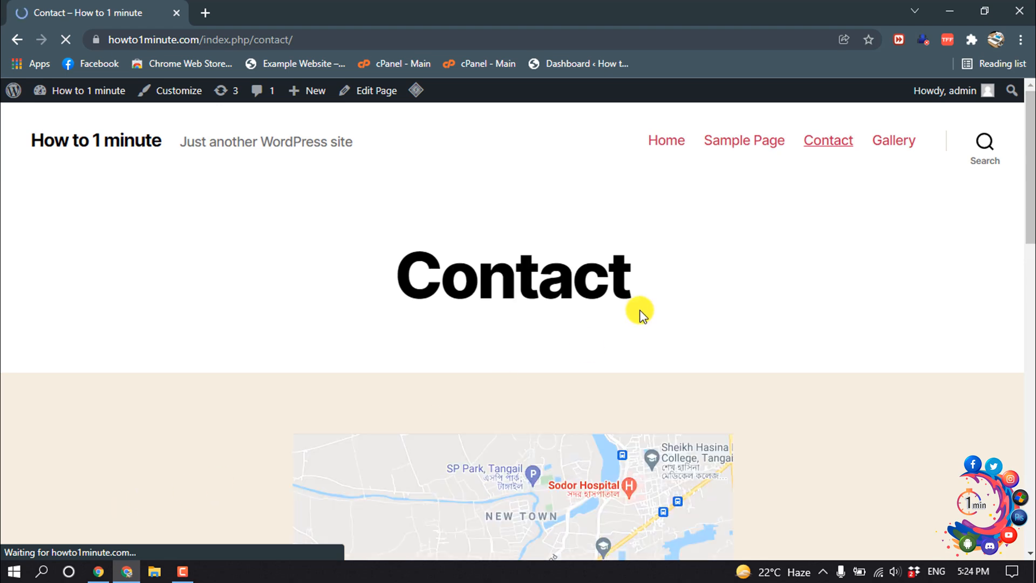
Scroll the live Contact page to the John M. testimonial slideshow beneath the map
{"action": "scroll", "scroll_direction": "down", "scroll_amount": 3}
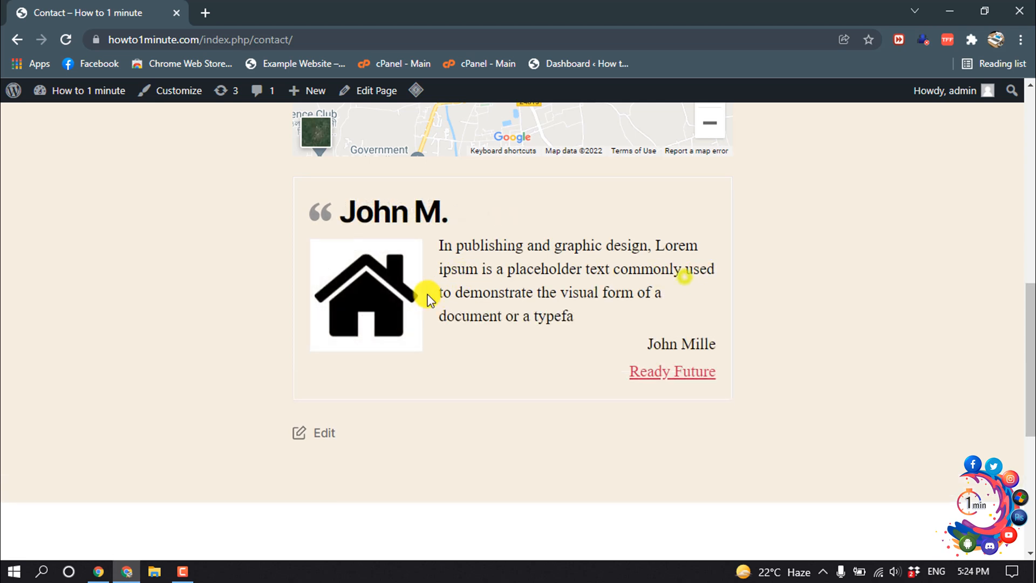
{"action": "mouse_move", "coordinate": [447, 279]}
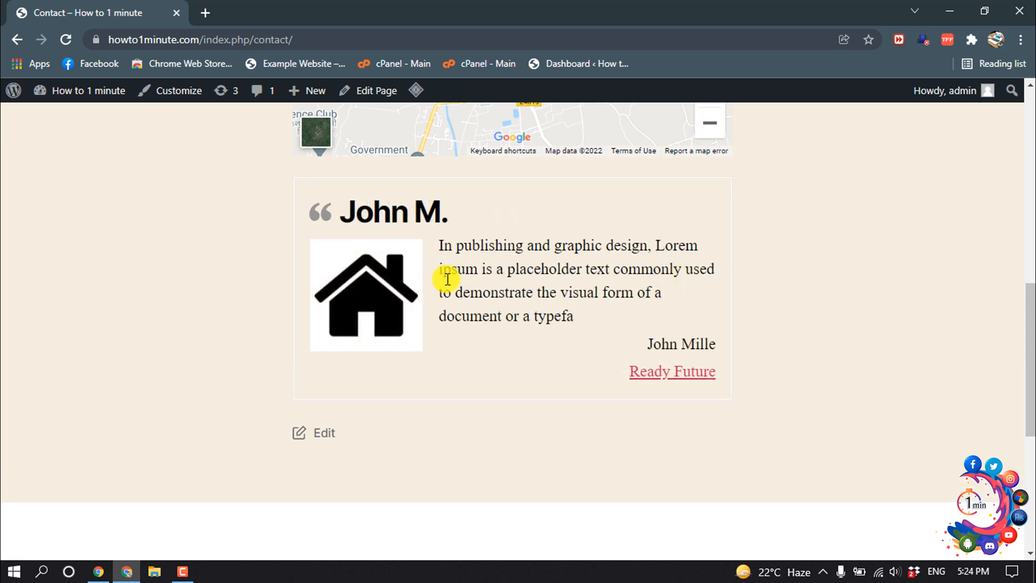